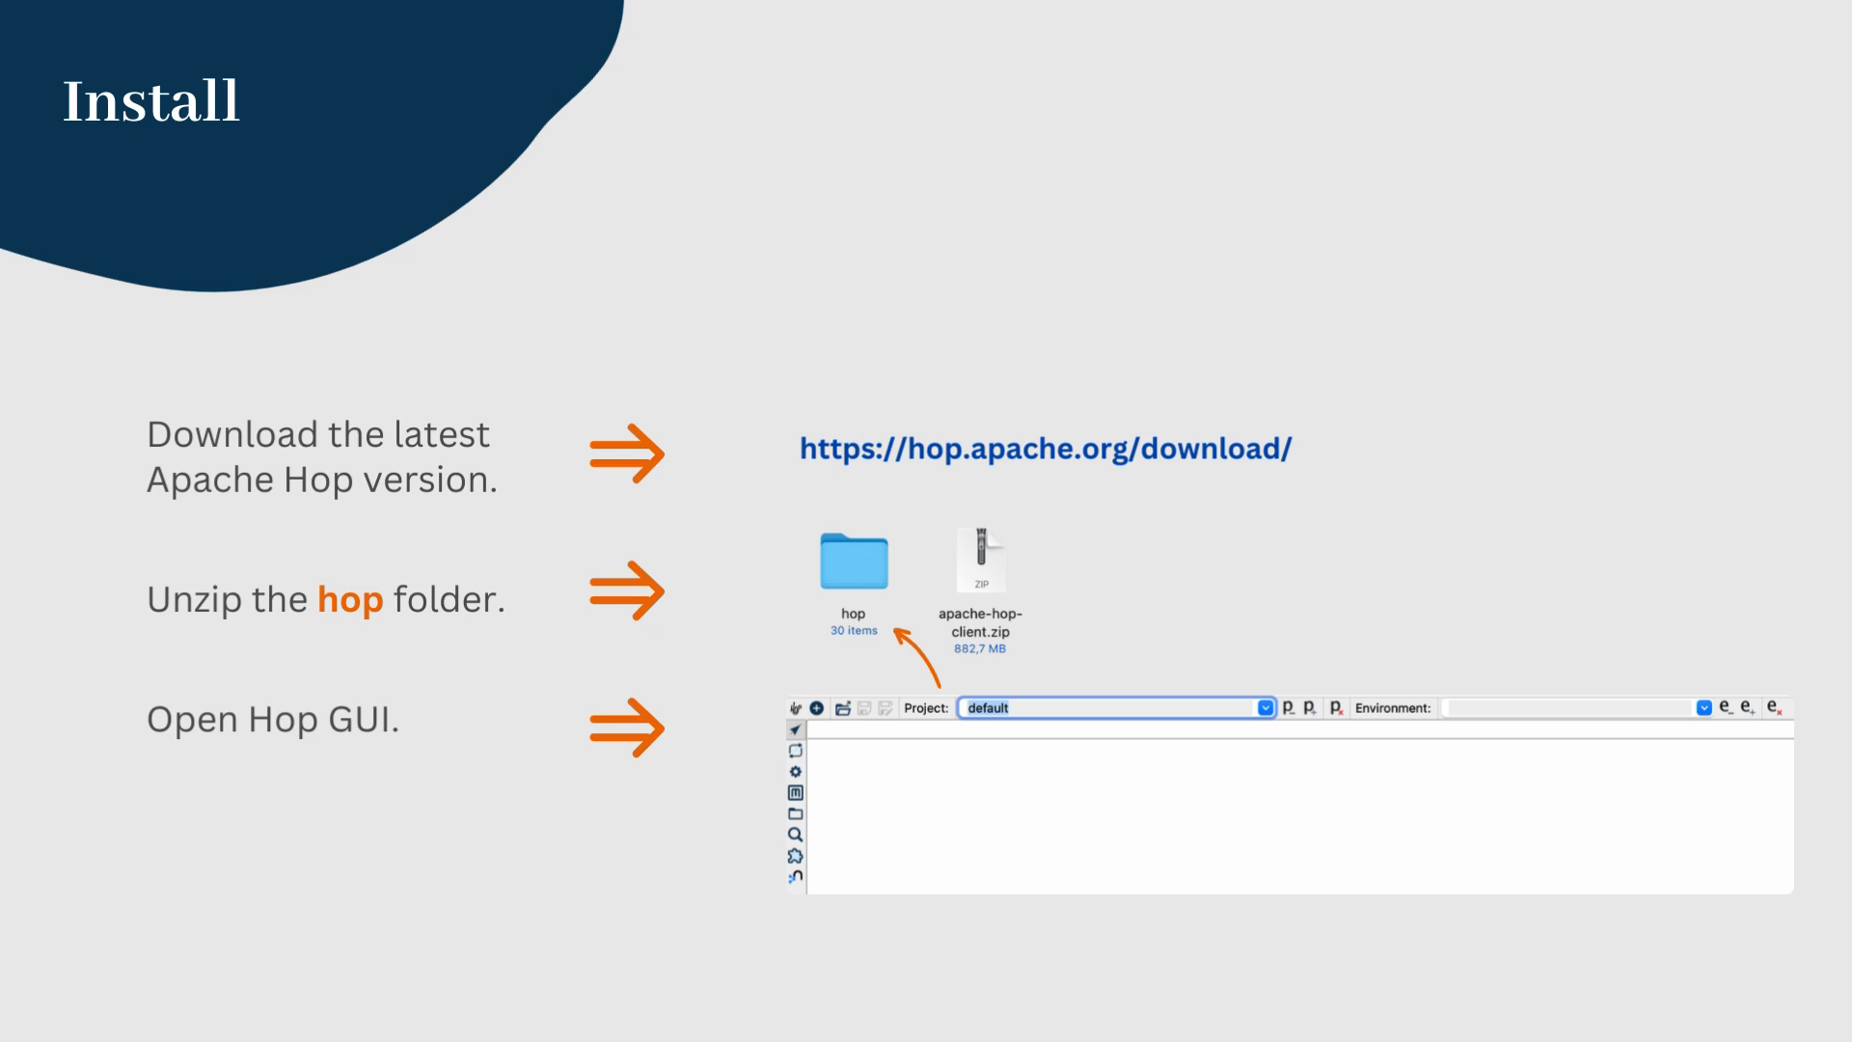
# Step: Add project my-hop-project with home folder /Users/ada/Documents/my-hop-project
pyautogui.press('Right')
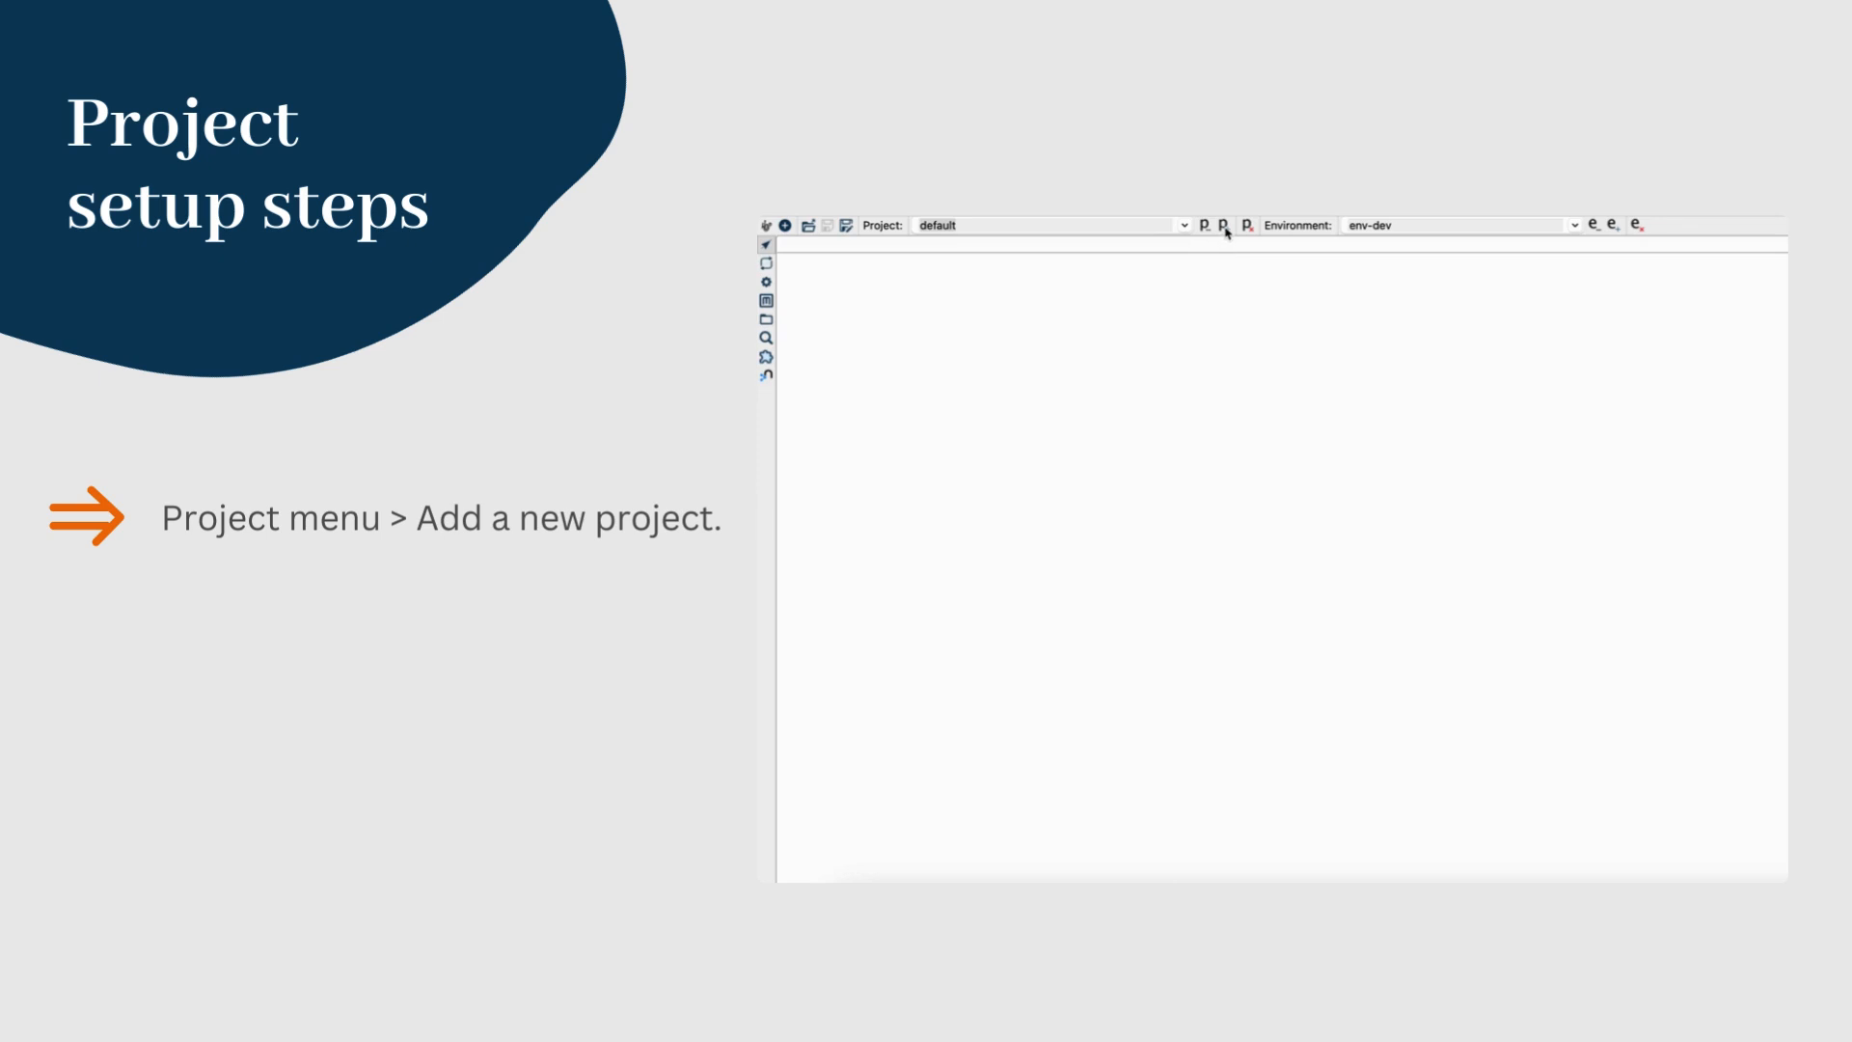
pyautogui.click(1205, 225)
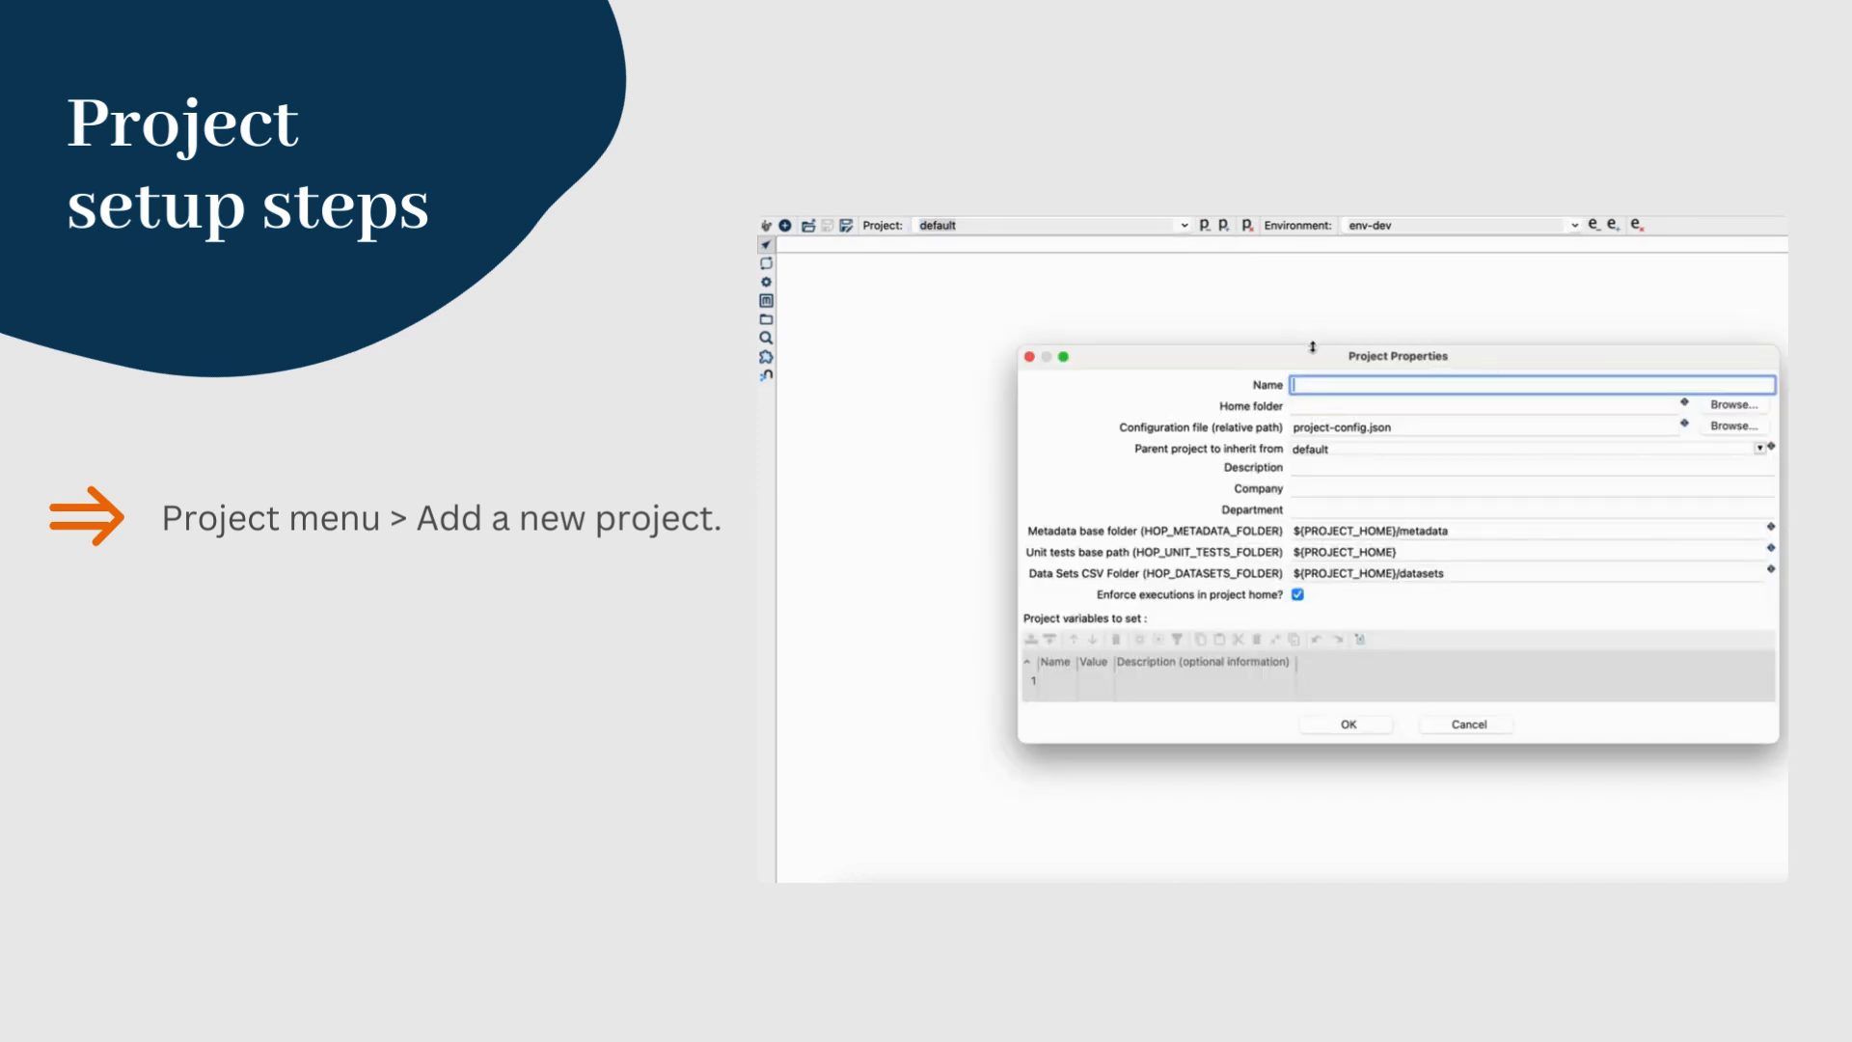
pyautogui.write('my-hop')
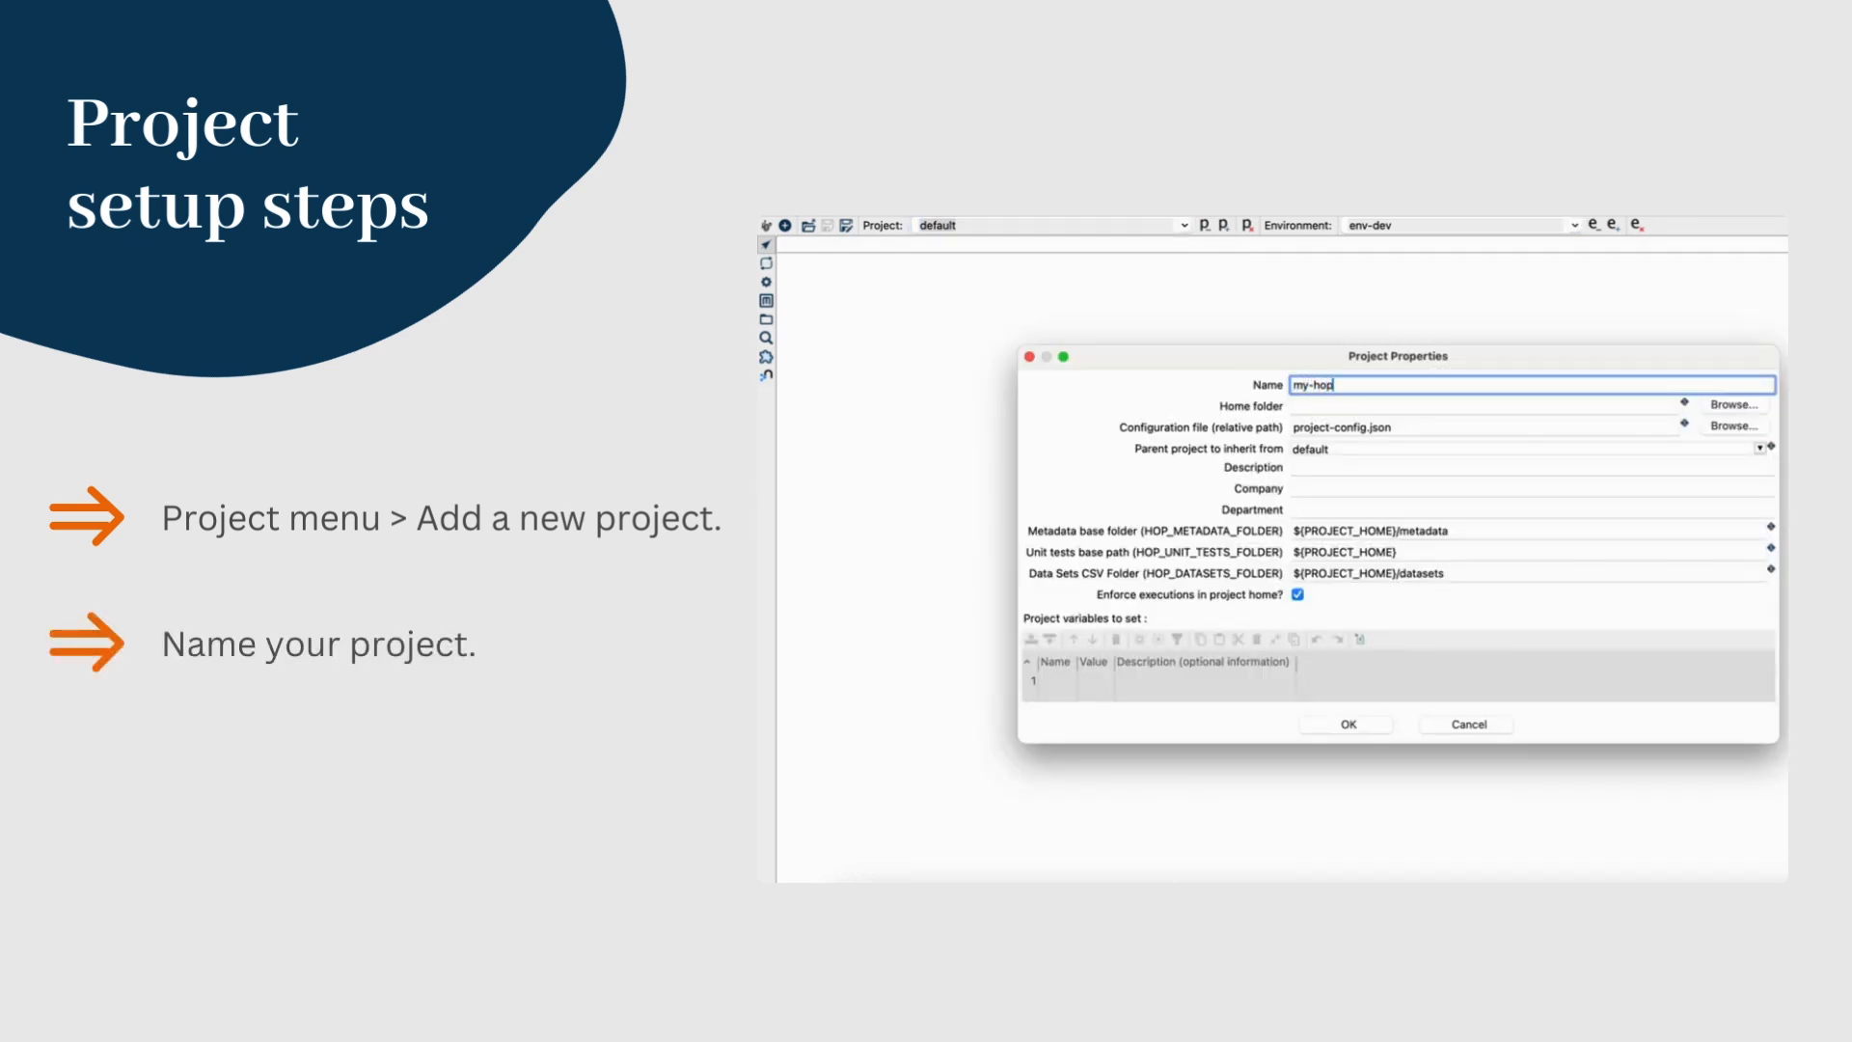
pyautogui.write('-project')
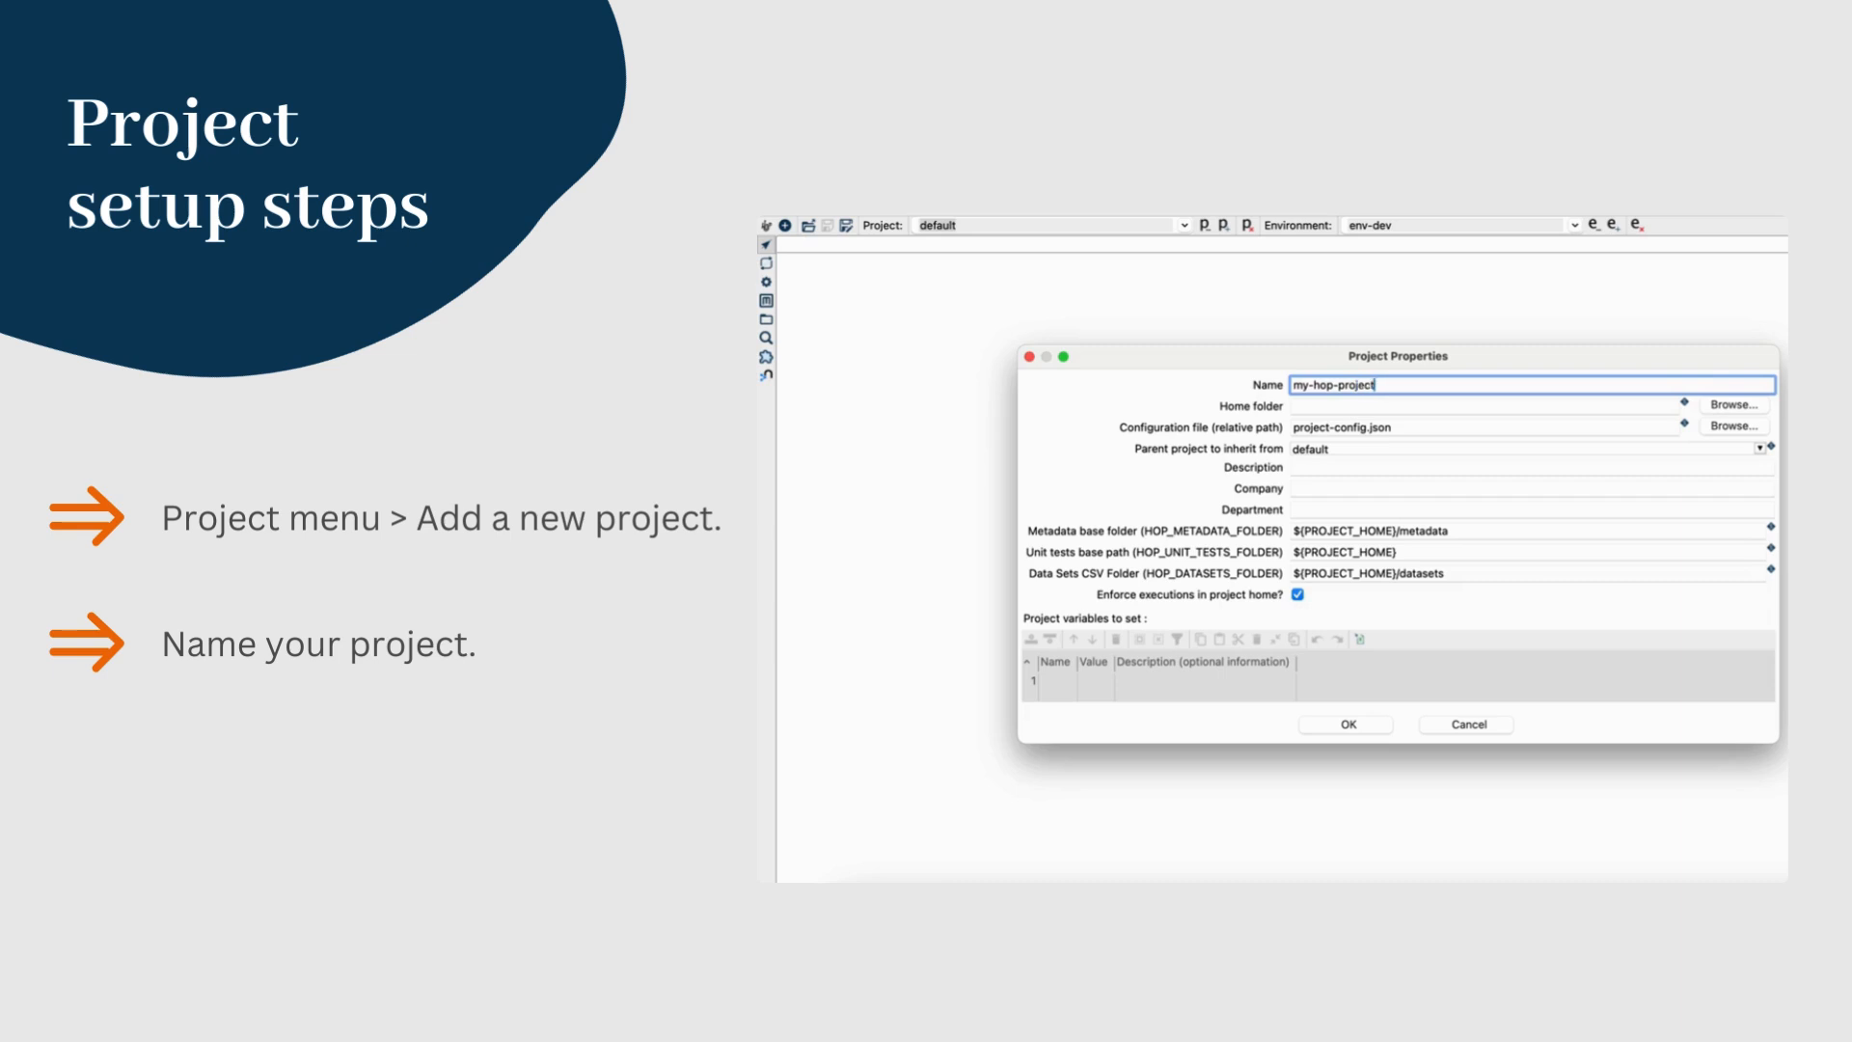
pyautogui.write('/Users/ada/Documents/my-hop-project')
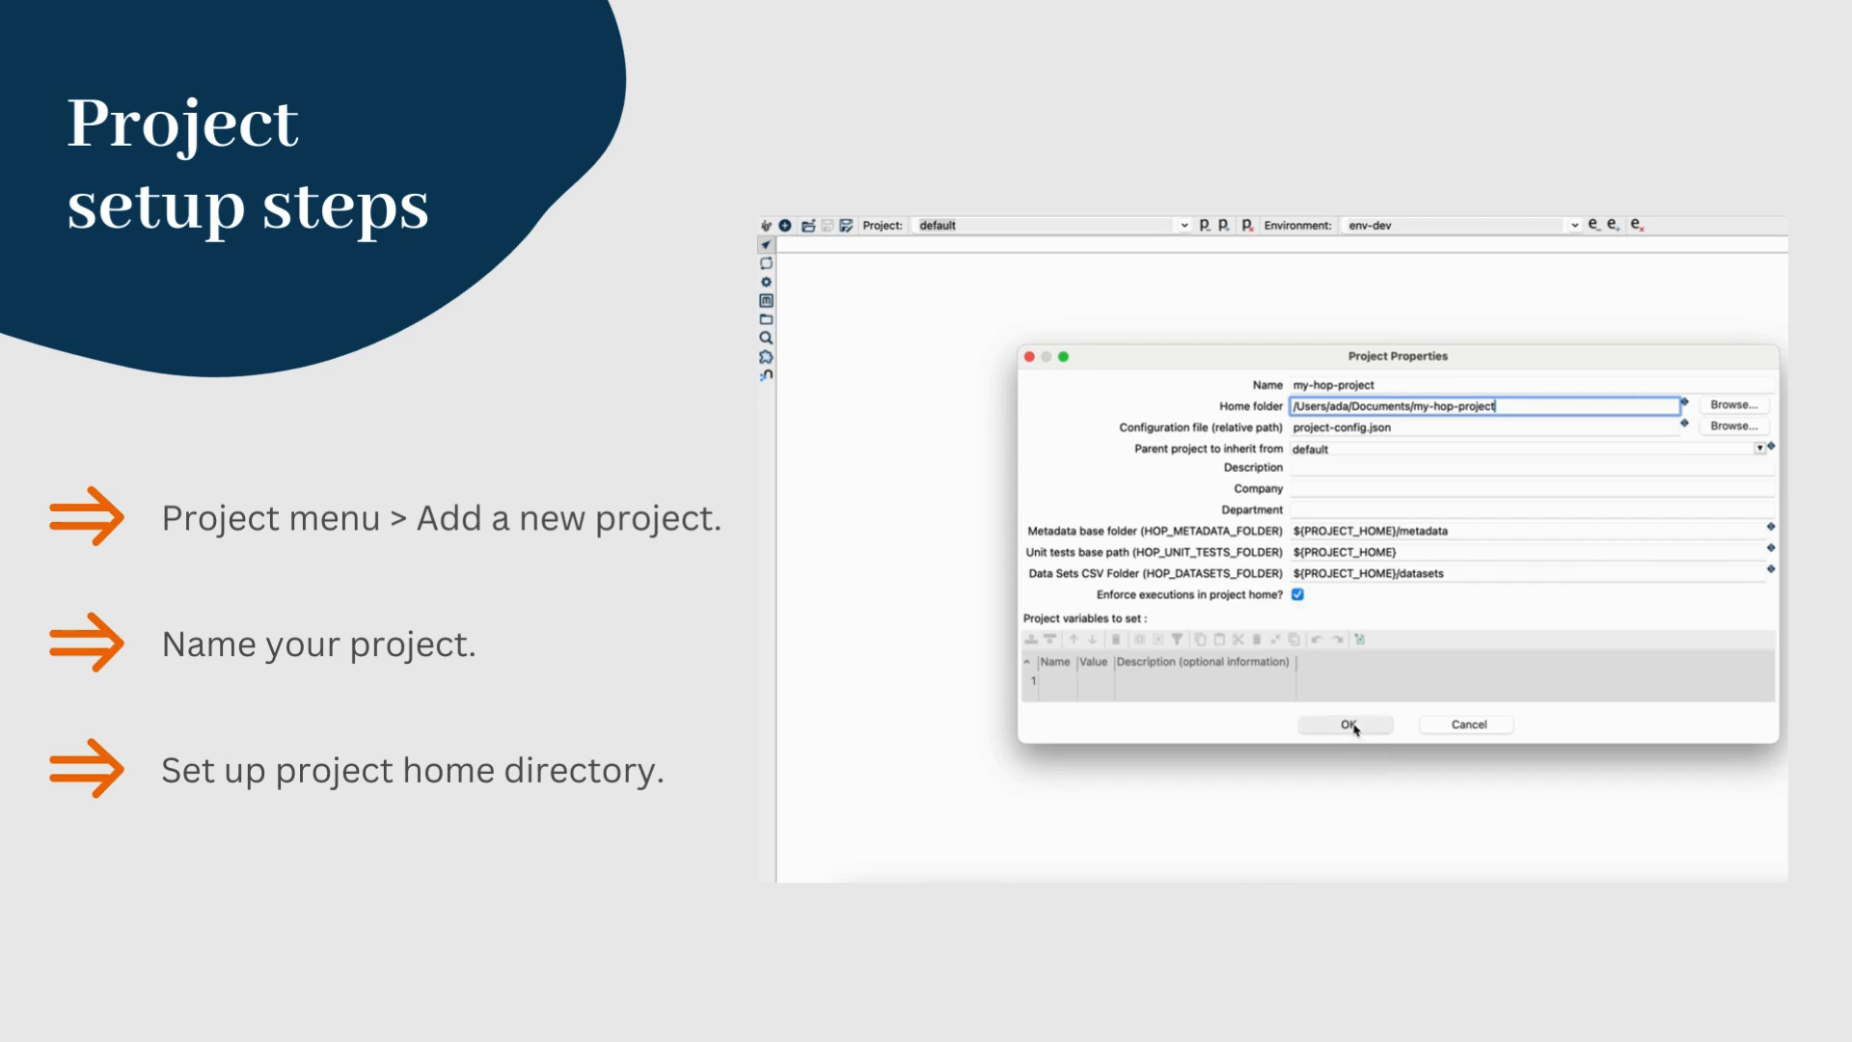
pyautogui.click(1347, 725)
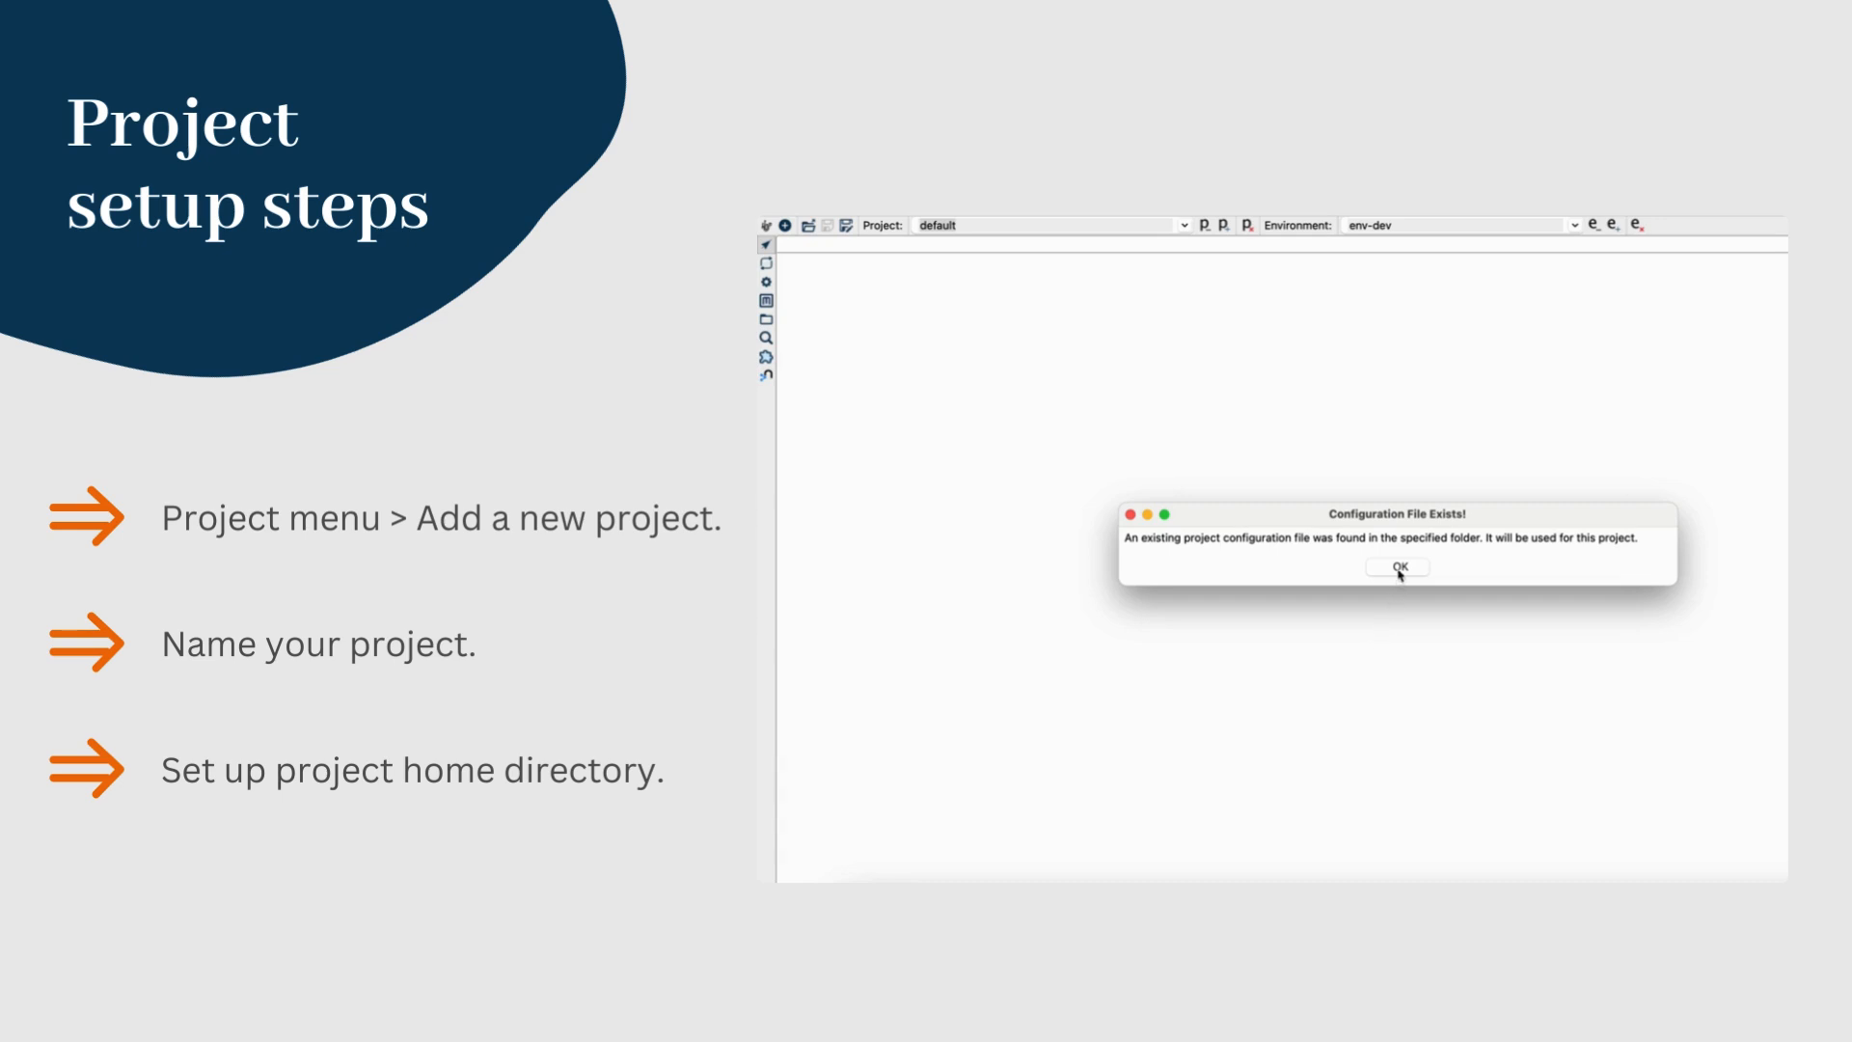
# Step: Accept the existing configuration file and agree to create a lifecycle environment
pyautogui.click(1396, 566)
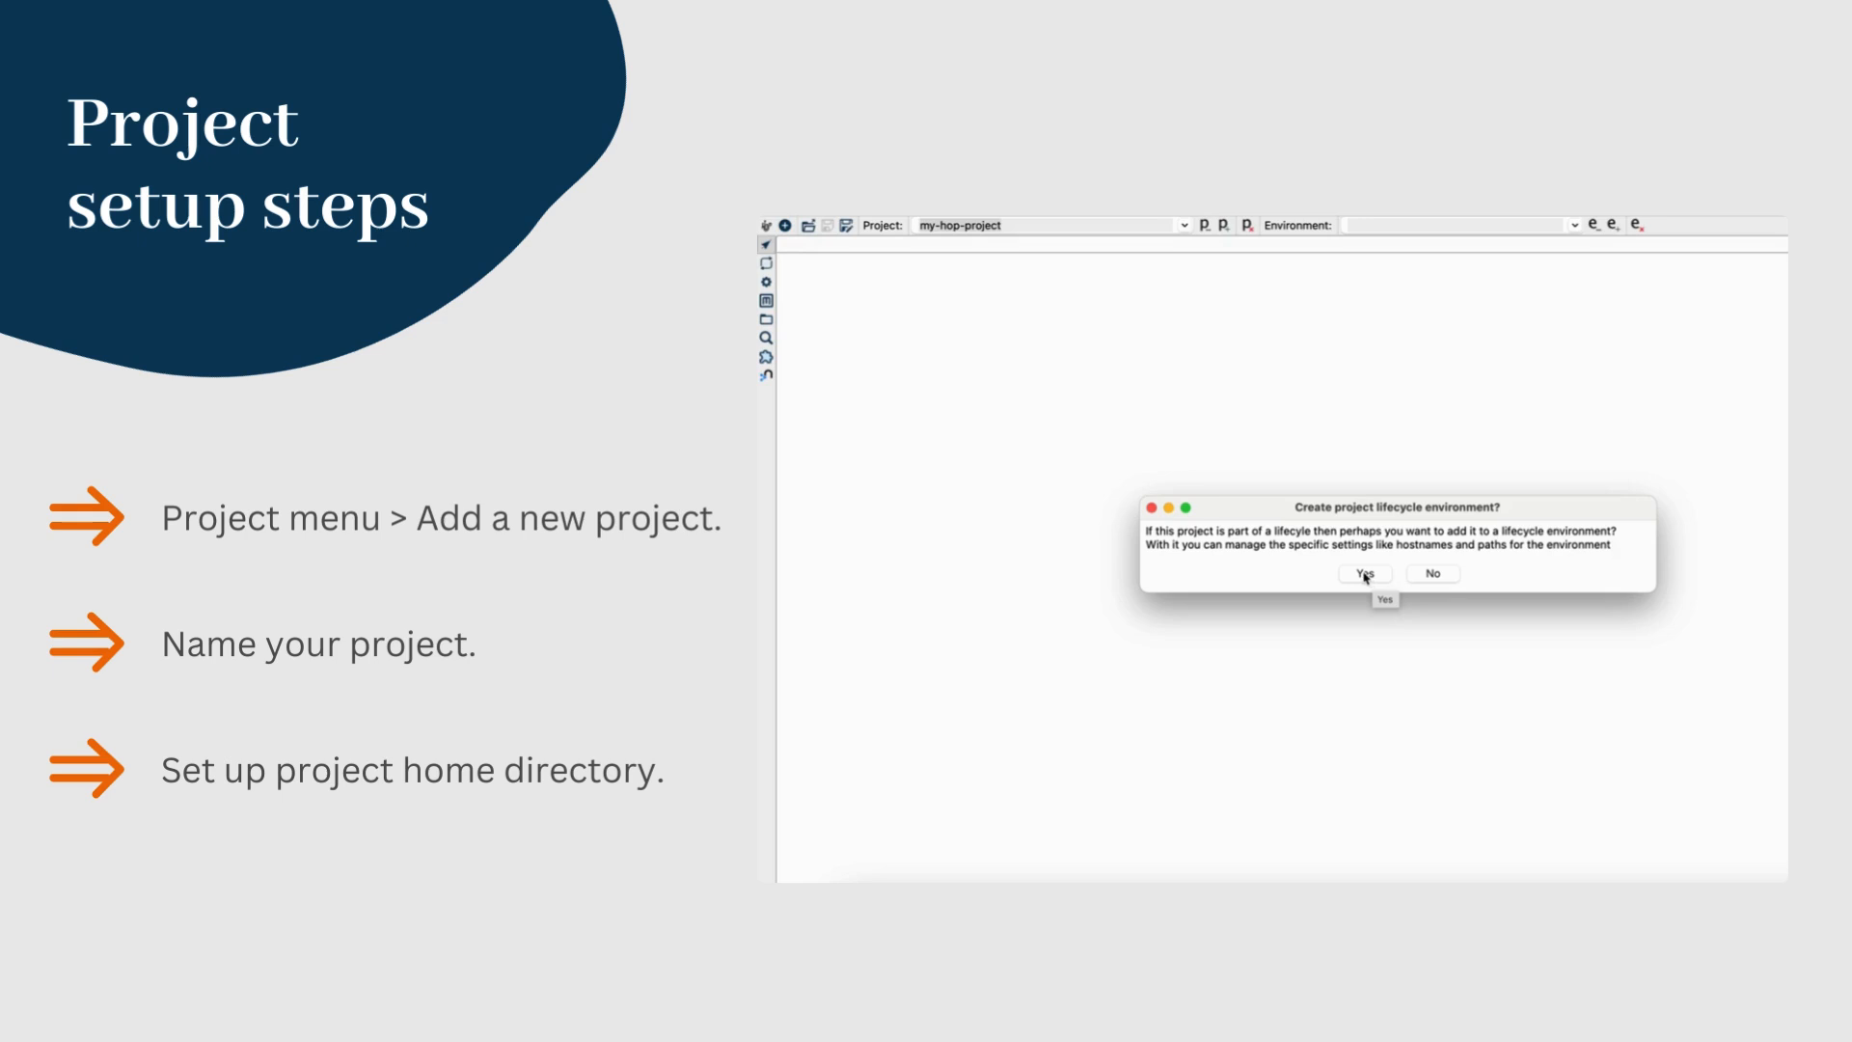
pyautogui.click(1363, 574)
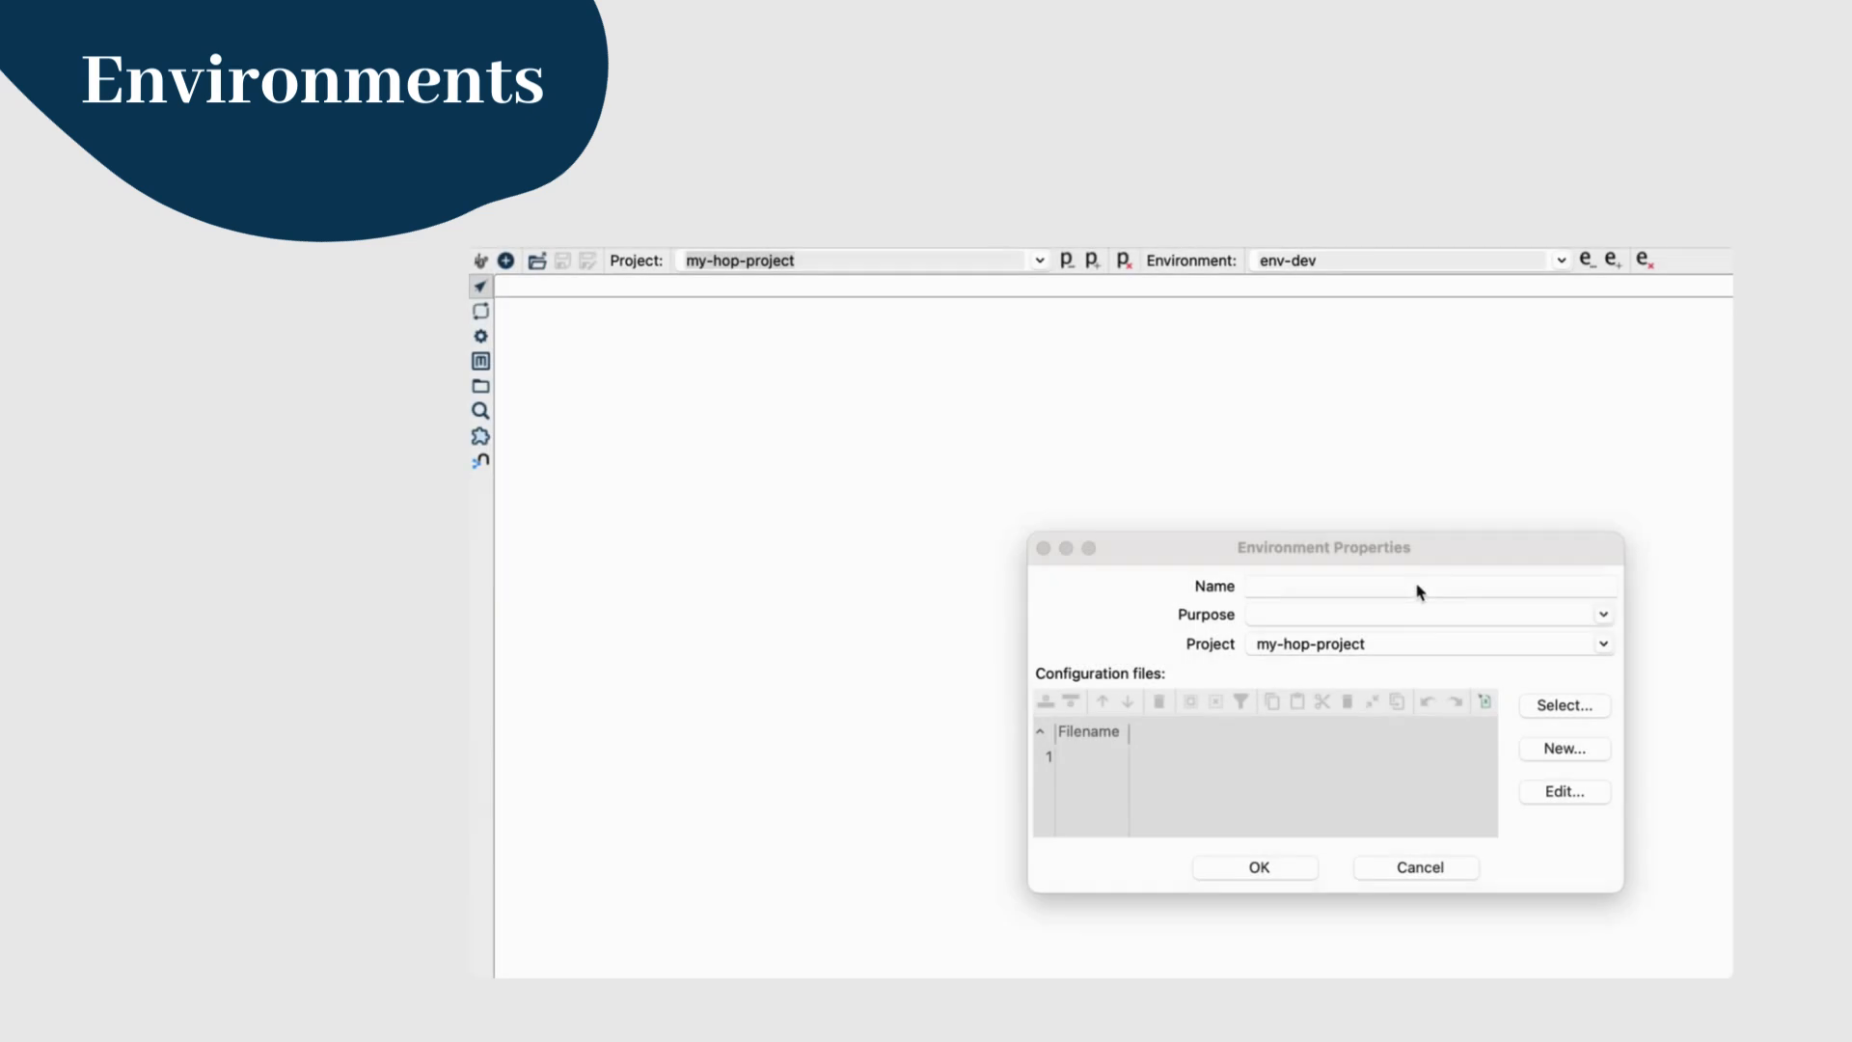
# Step: Save environment dev-env with purpose Development
pyautogui.write('dev-e')
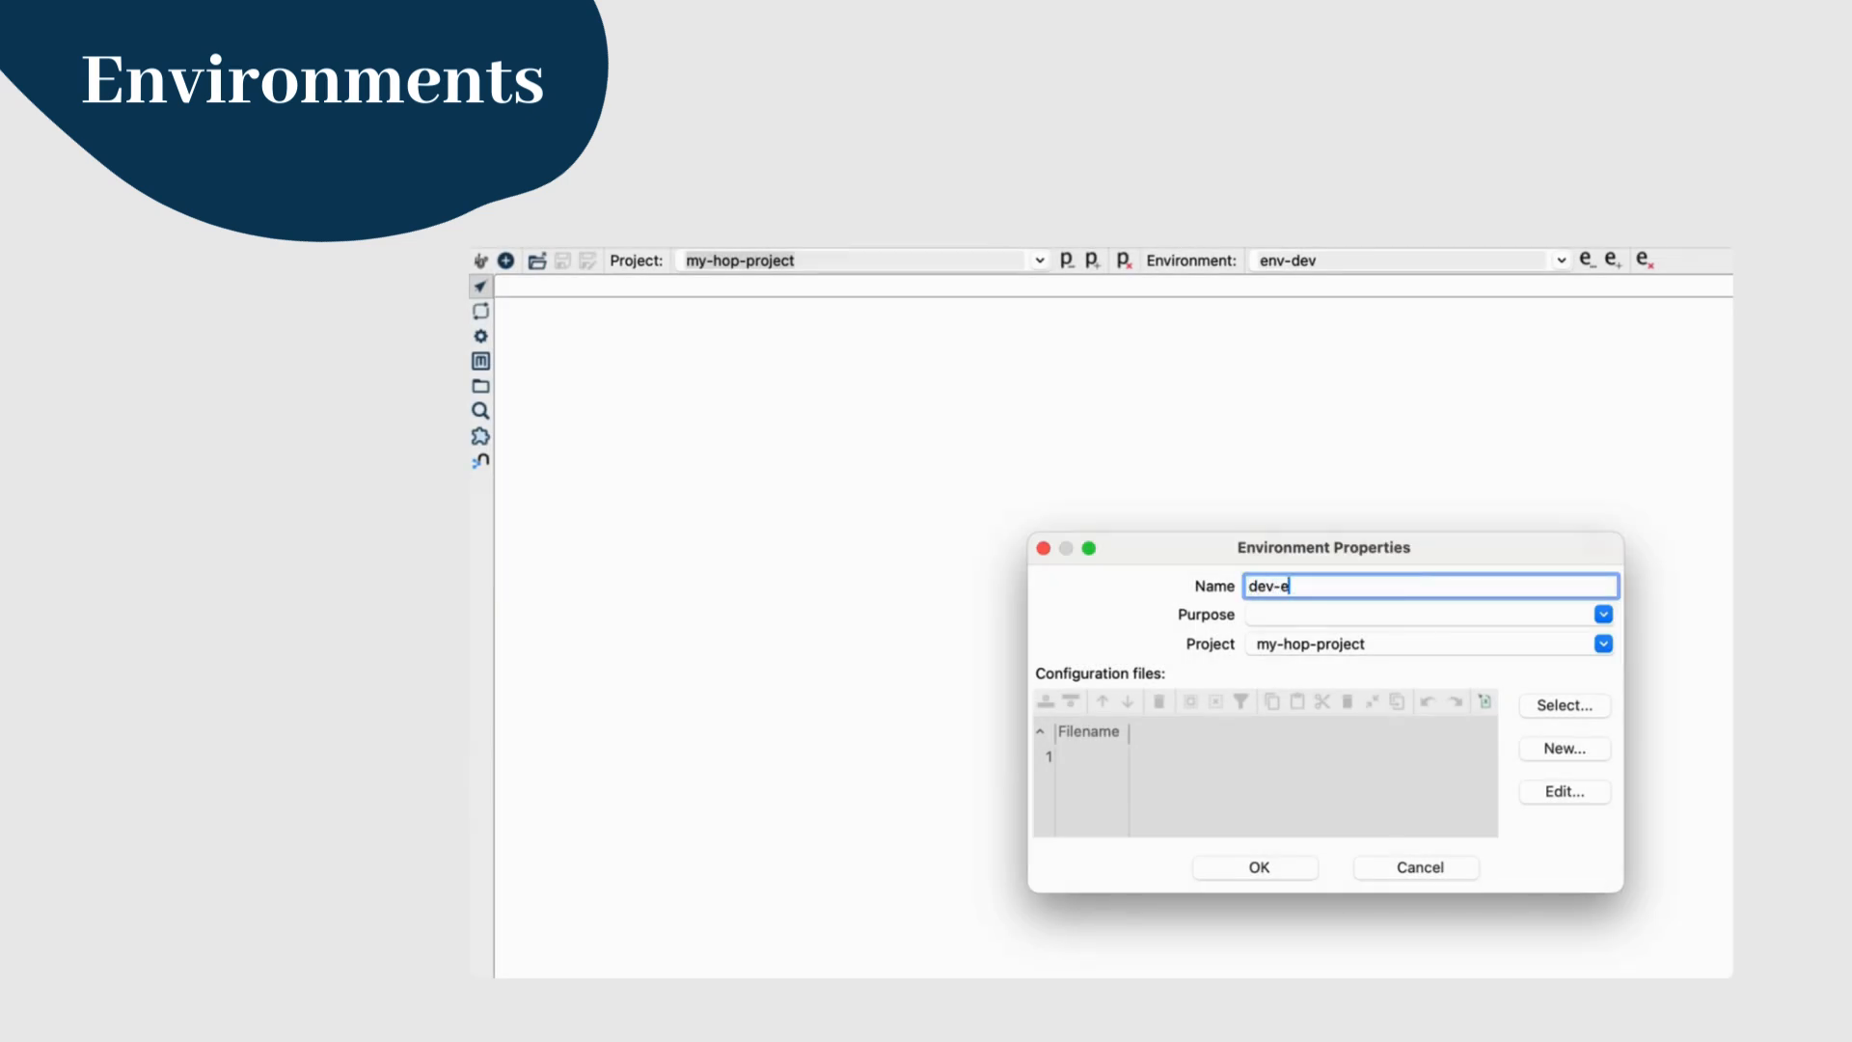
pyautogui.write('nv')
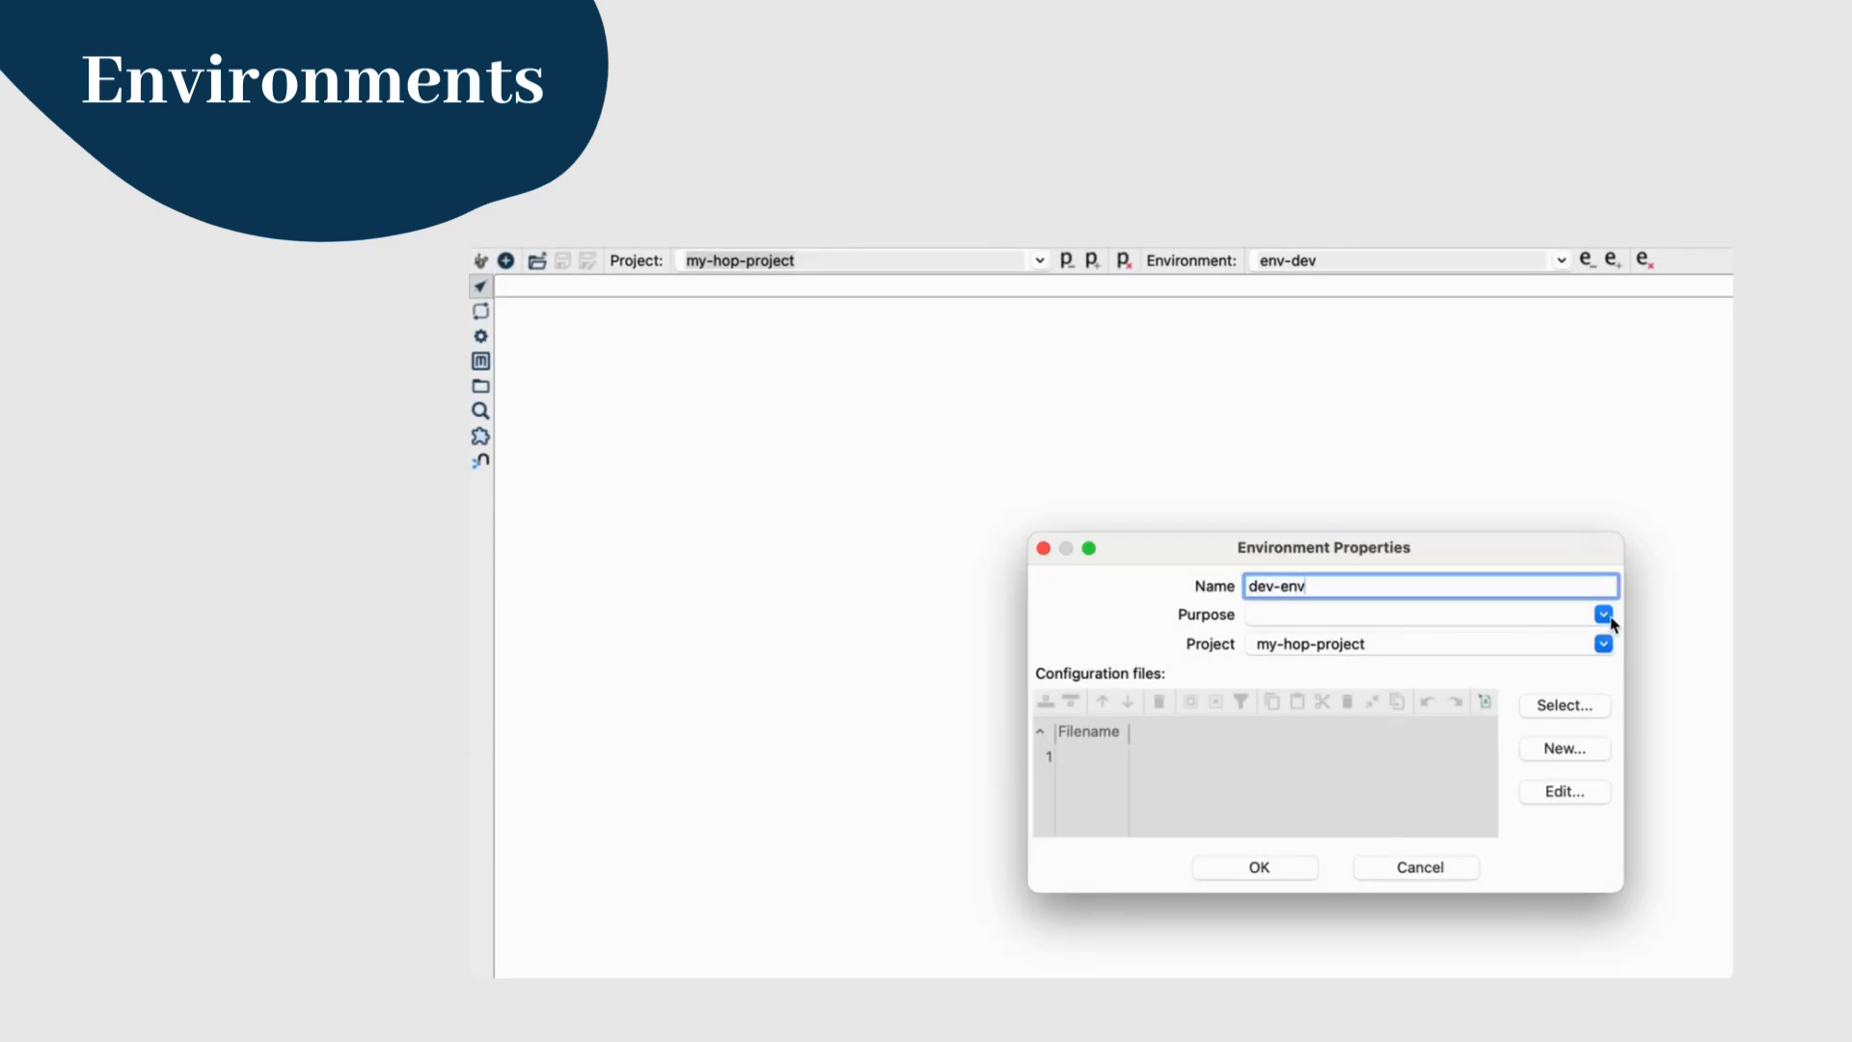
pyautogui.click(1602, 614)
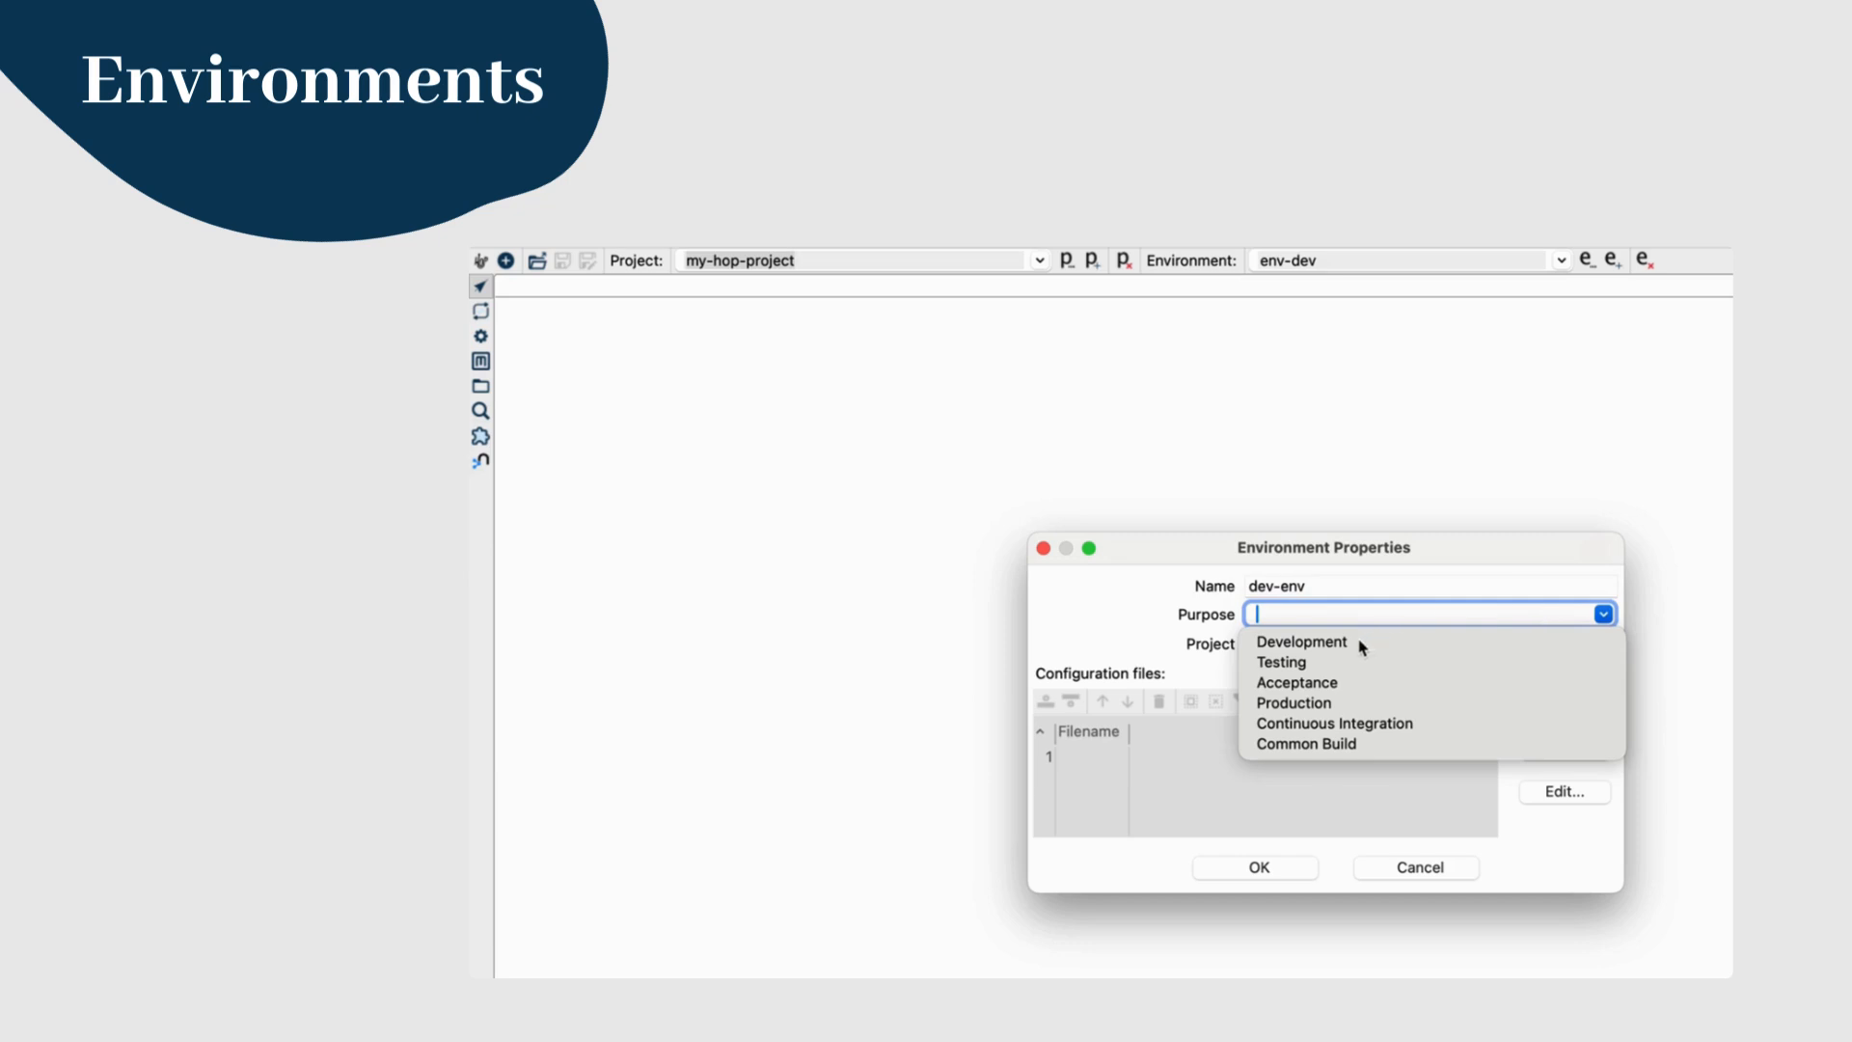
pyautogui.click(1301, 642)
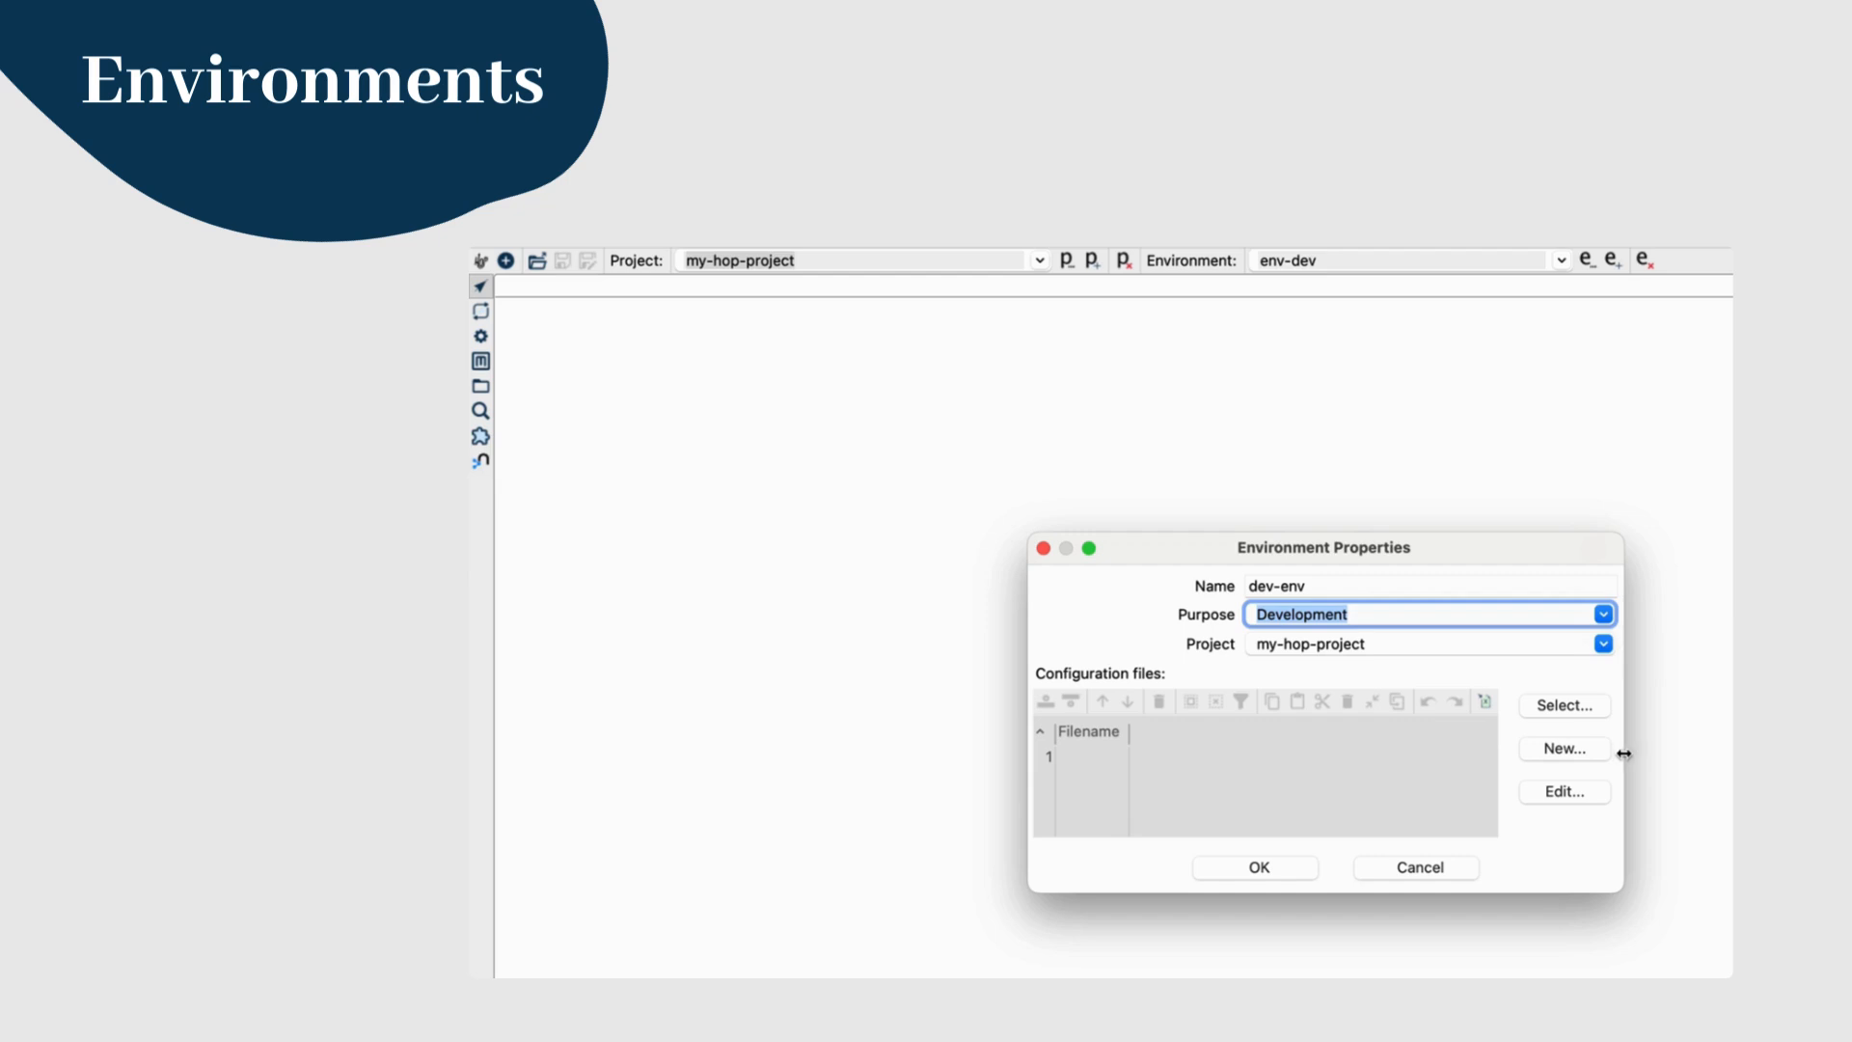
pyautogui.moveTo(1646, 761)
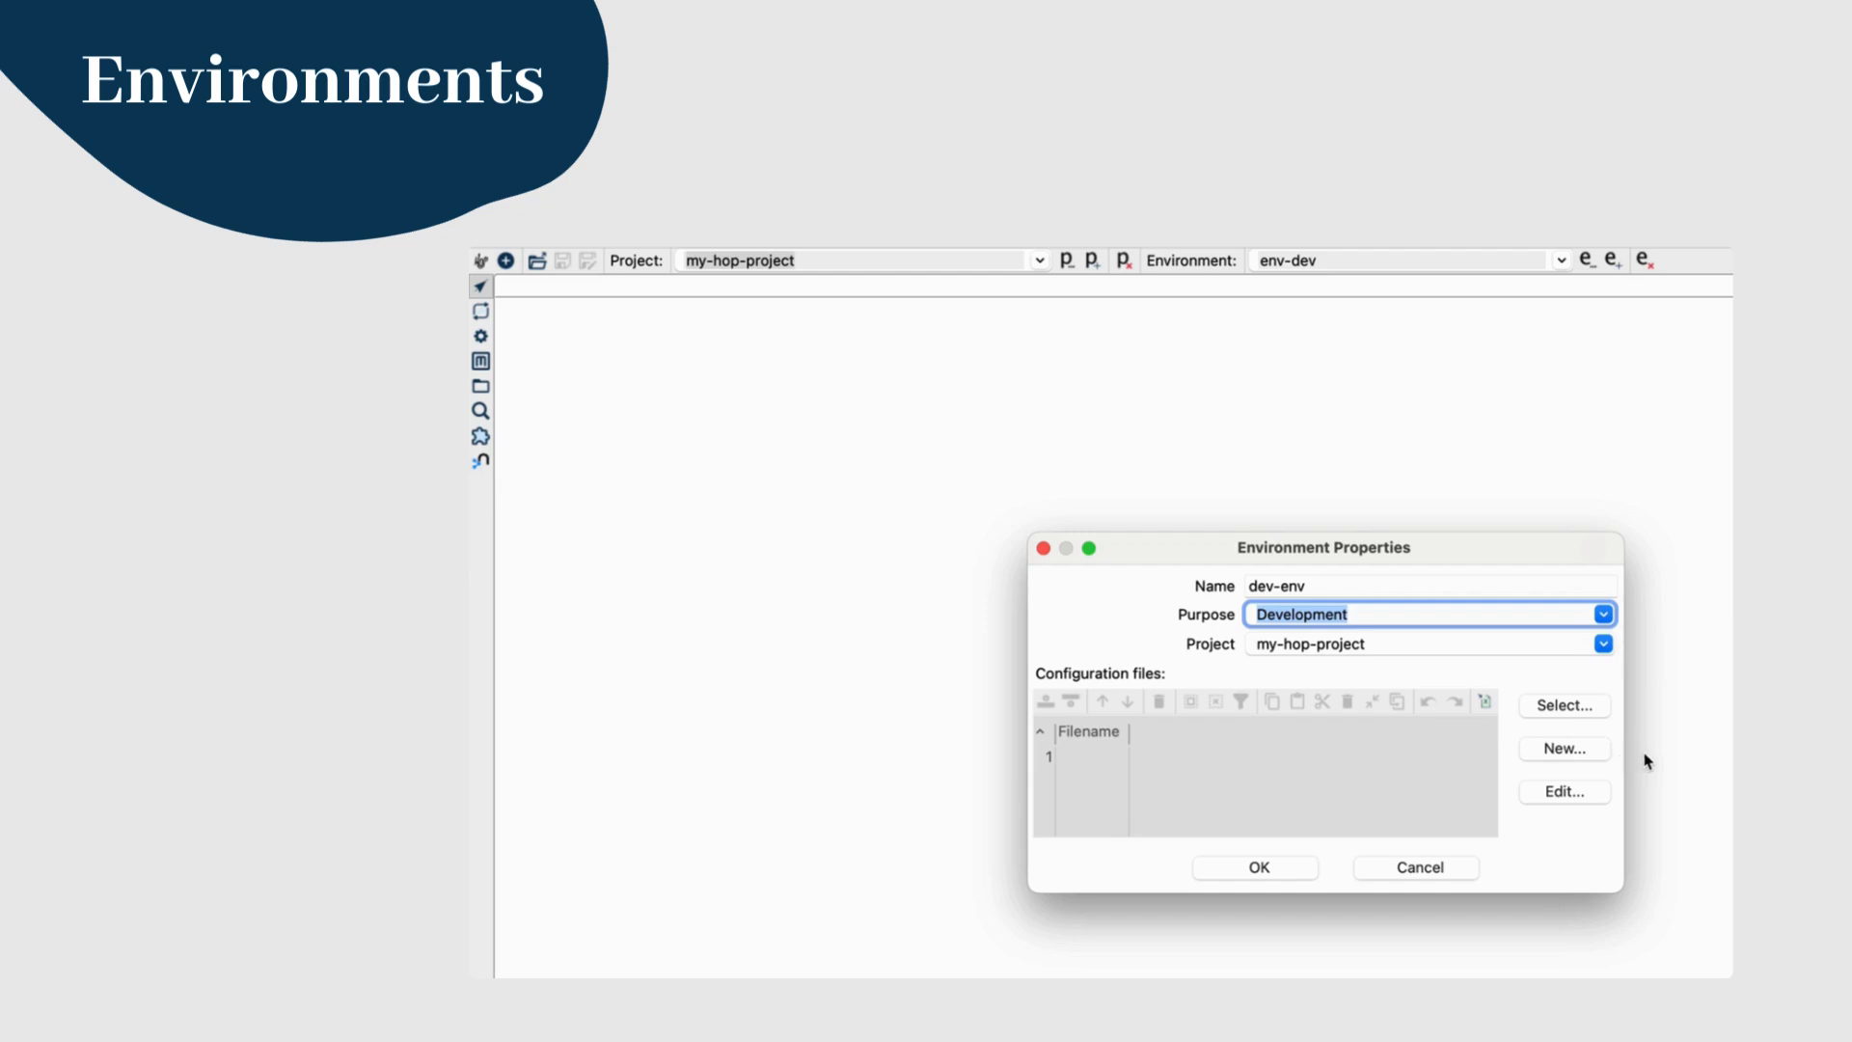
pyautogui.moveTo(1454, 790)
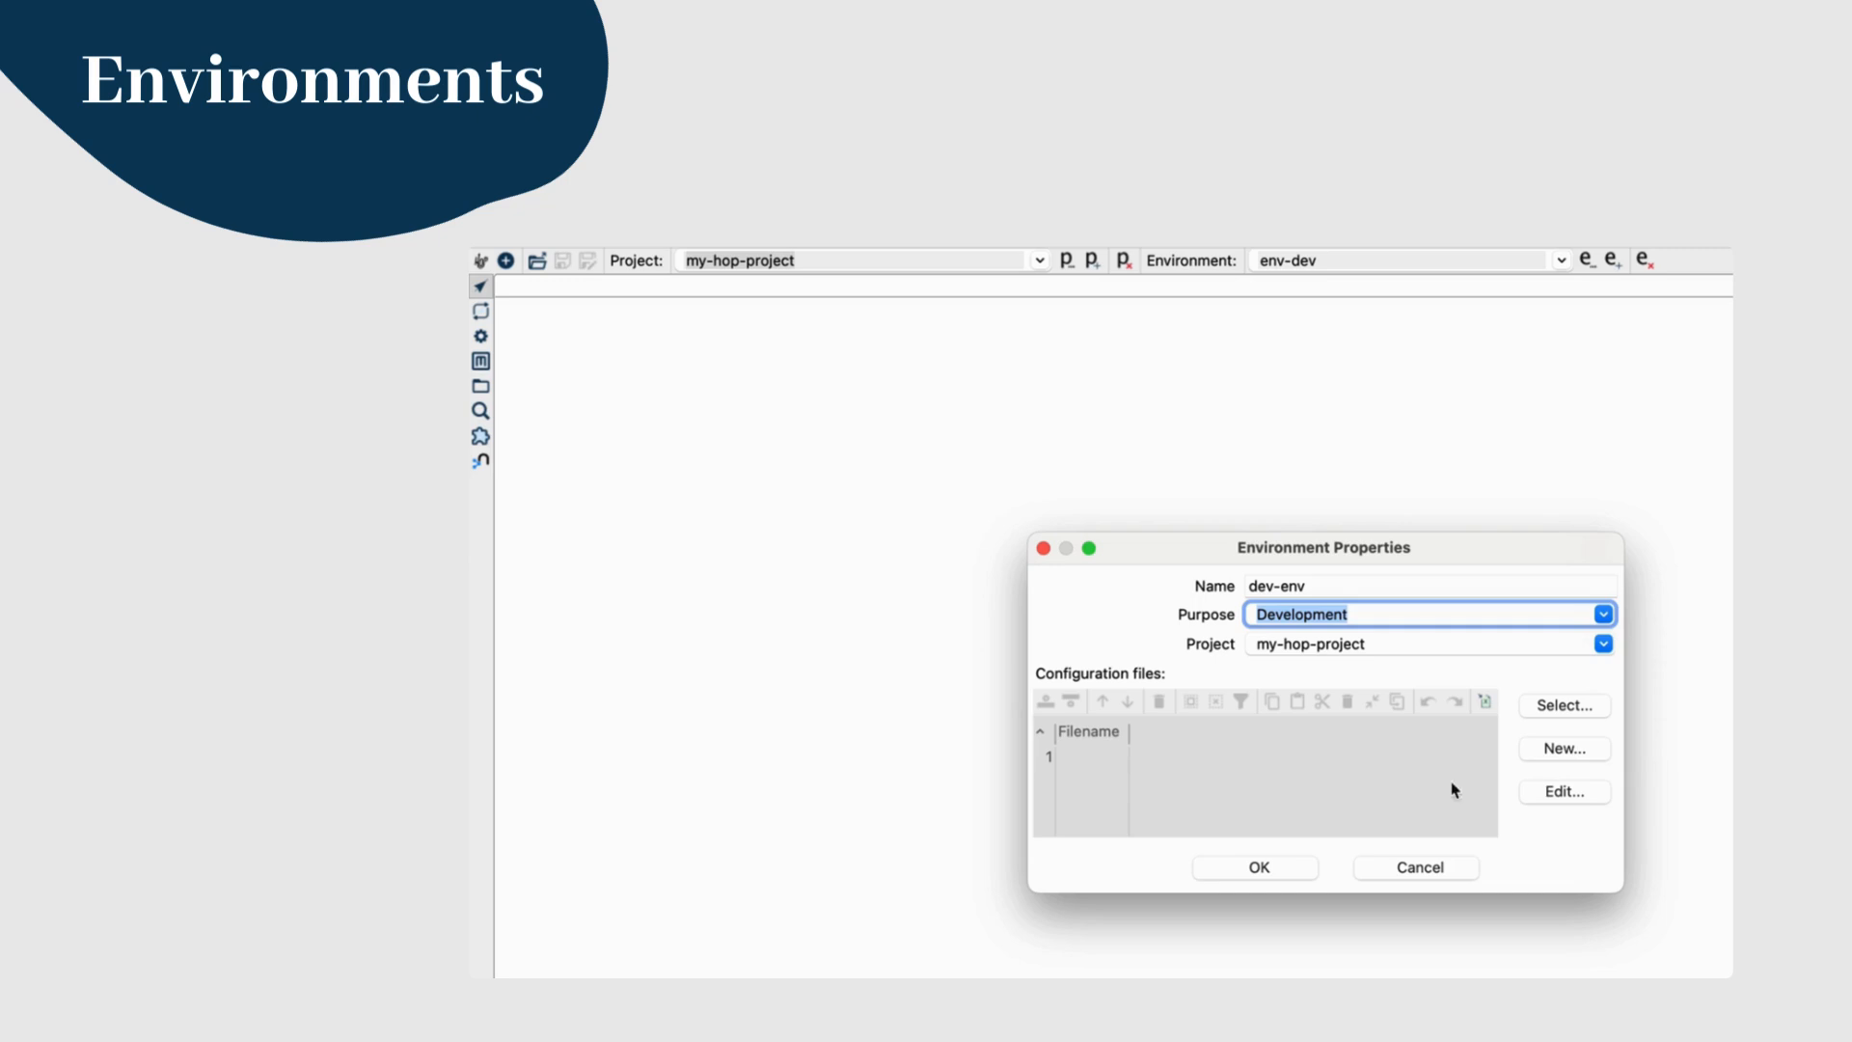
pyautogui.moveTo(1275, 873)
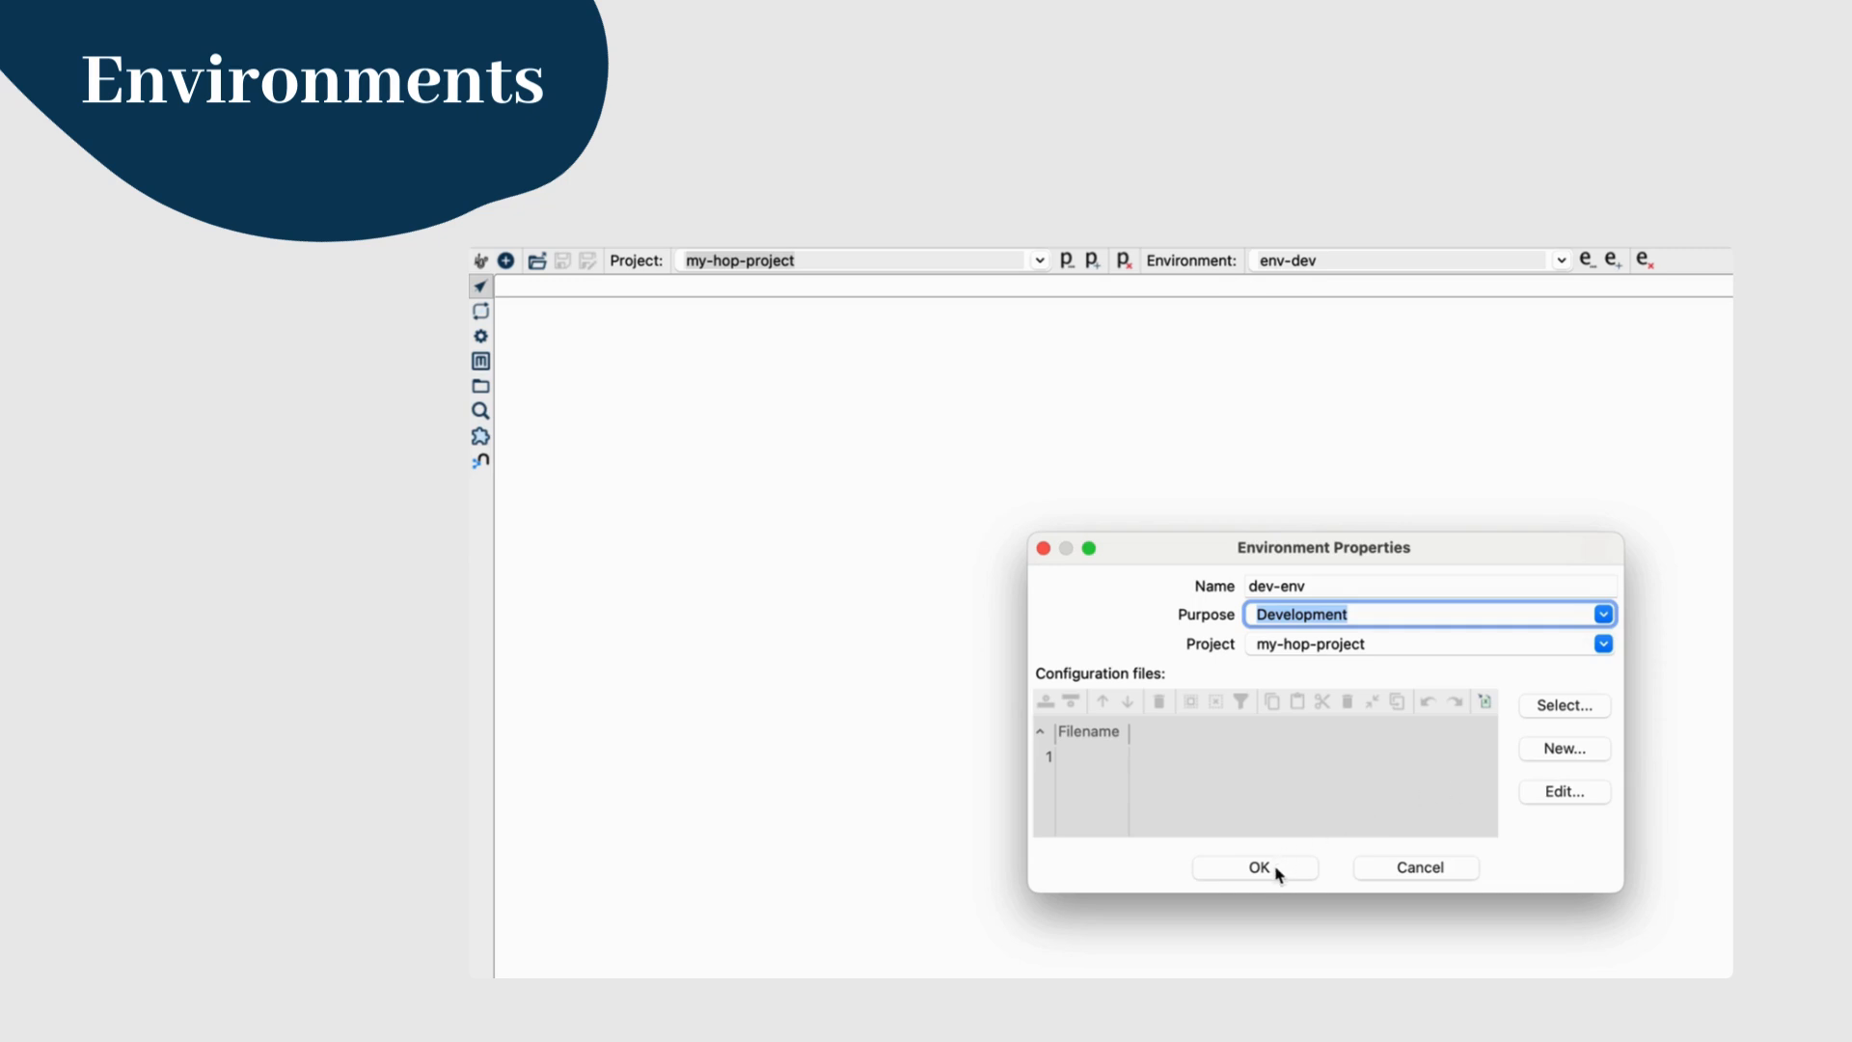
pyautogui.click(1257, 868)
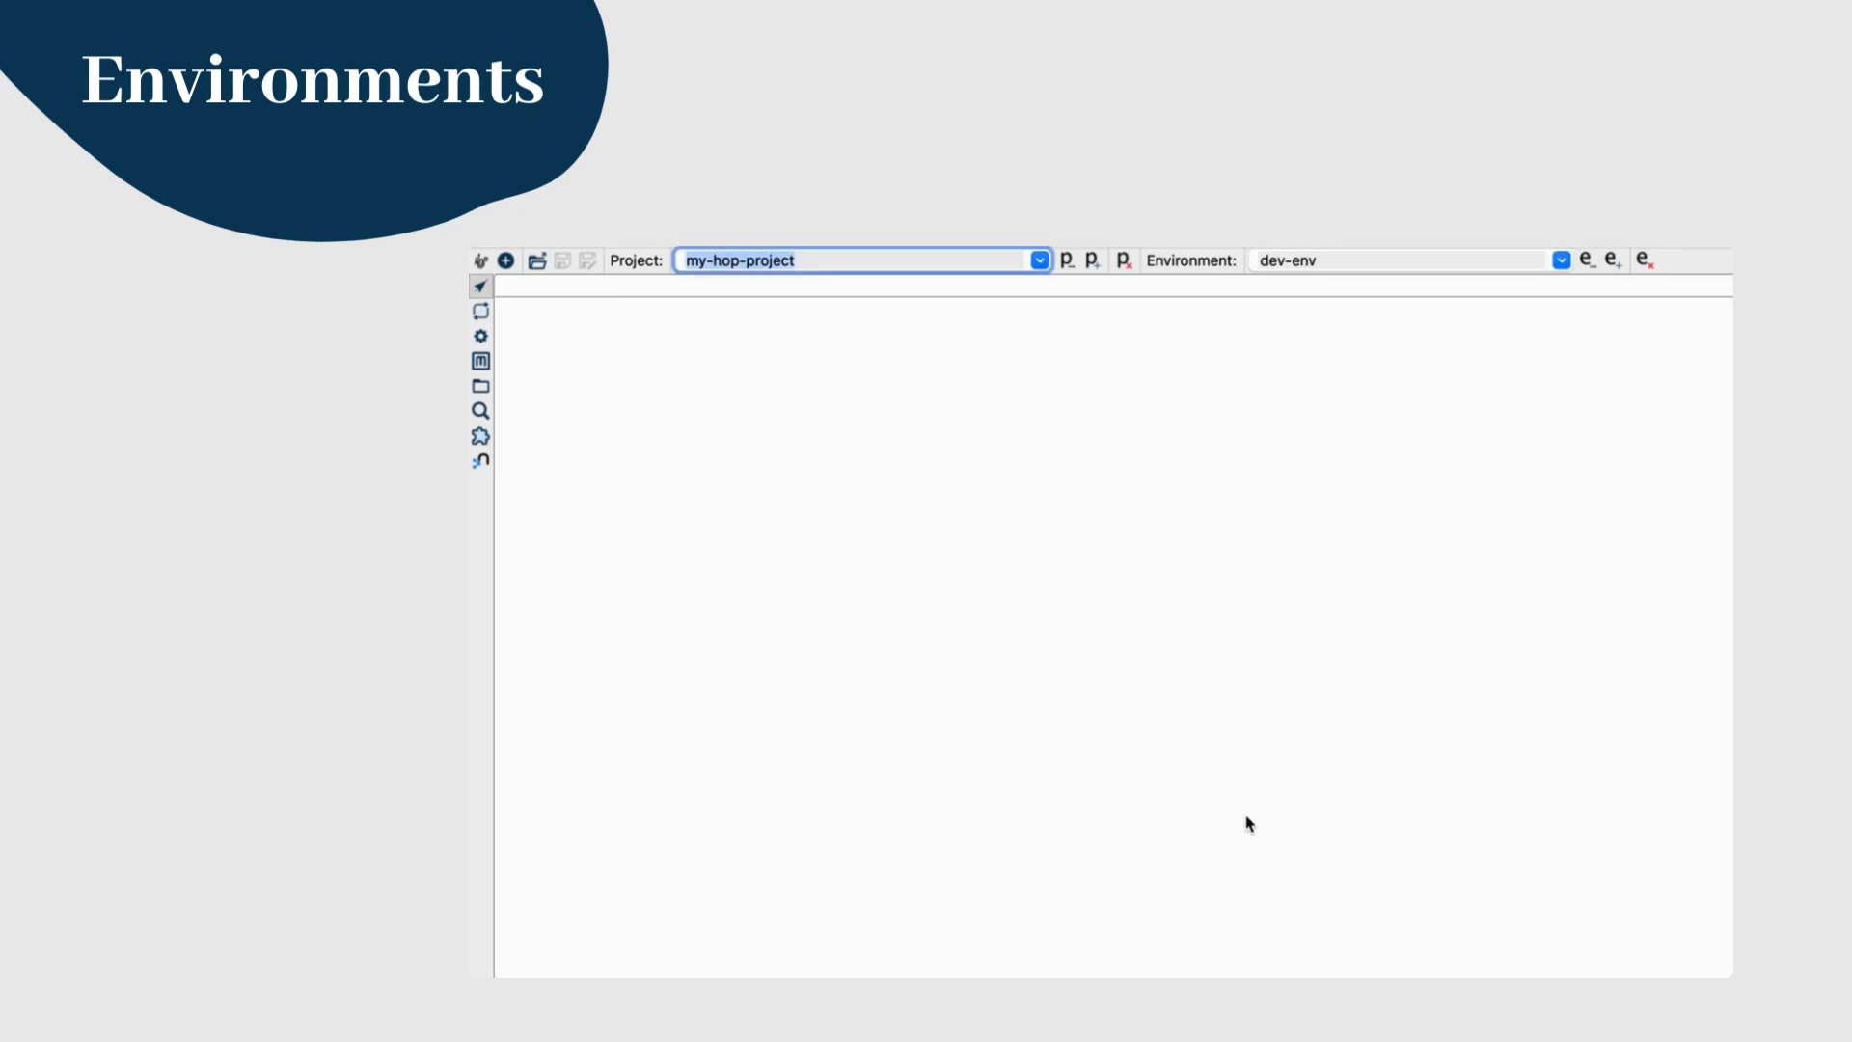
pyautogui.moveTo(1589, 880)
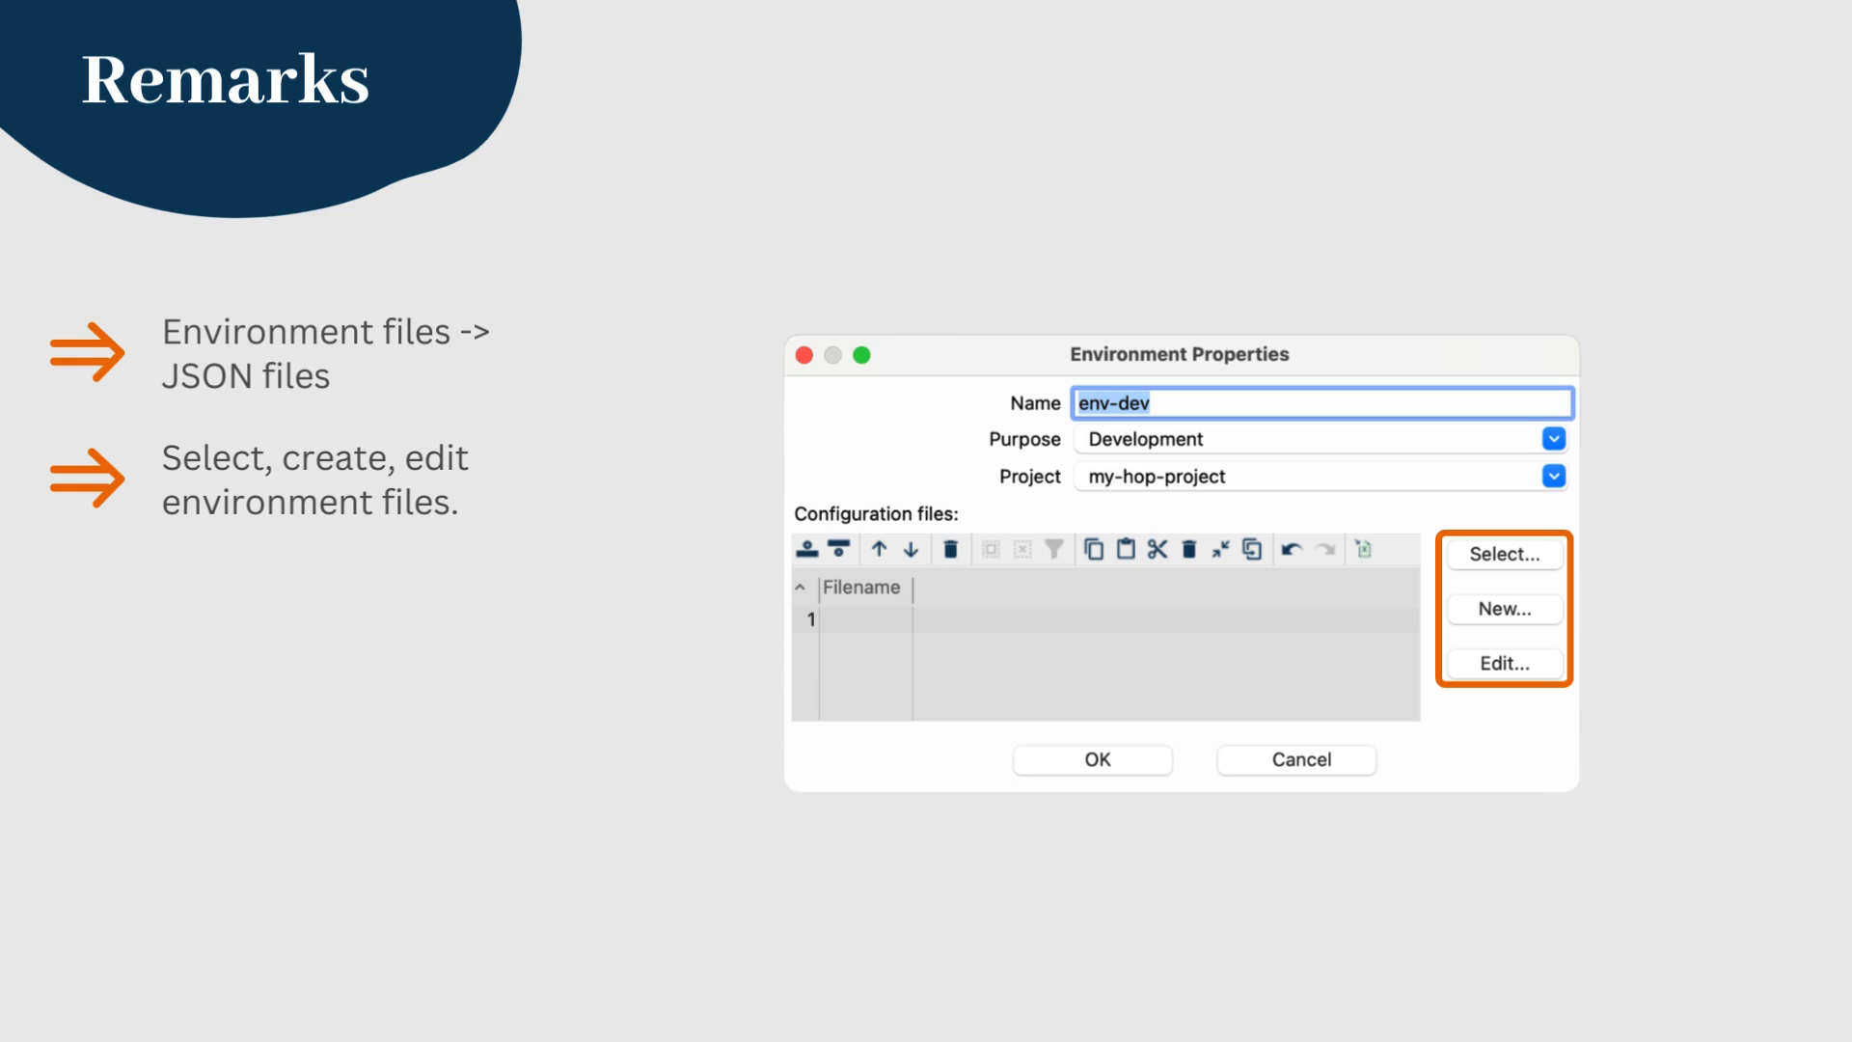
# Step: Create a new environment configuration file and save the INPUT_DIR variable in it
pyautogui.click(1504, 610)
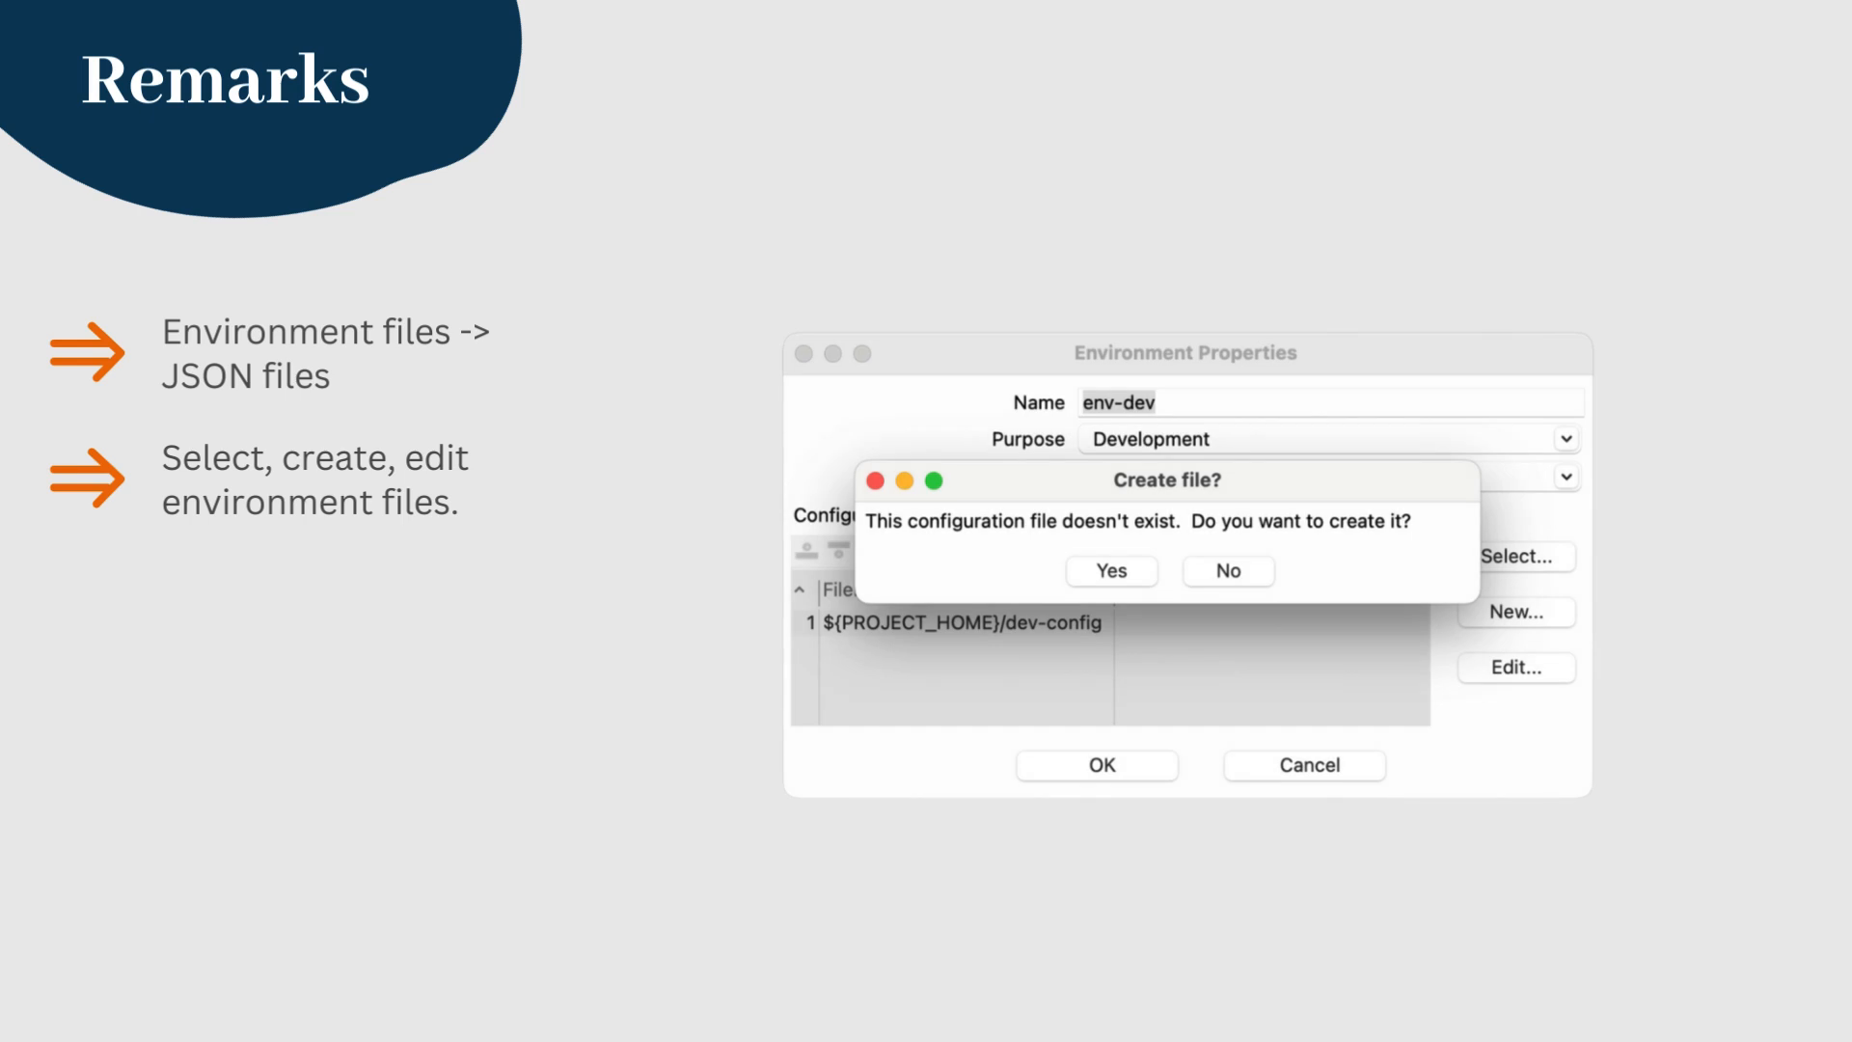
pyautogui.click(1109, 571)
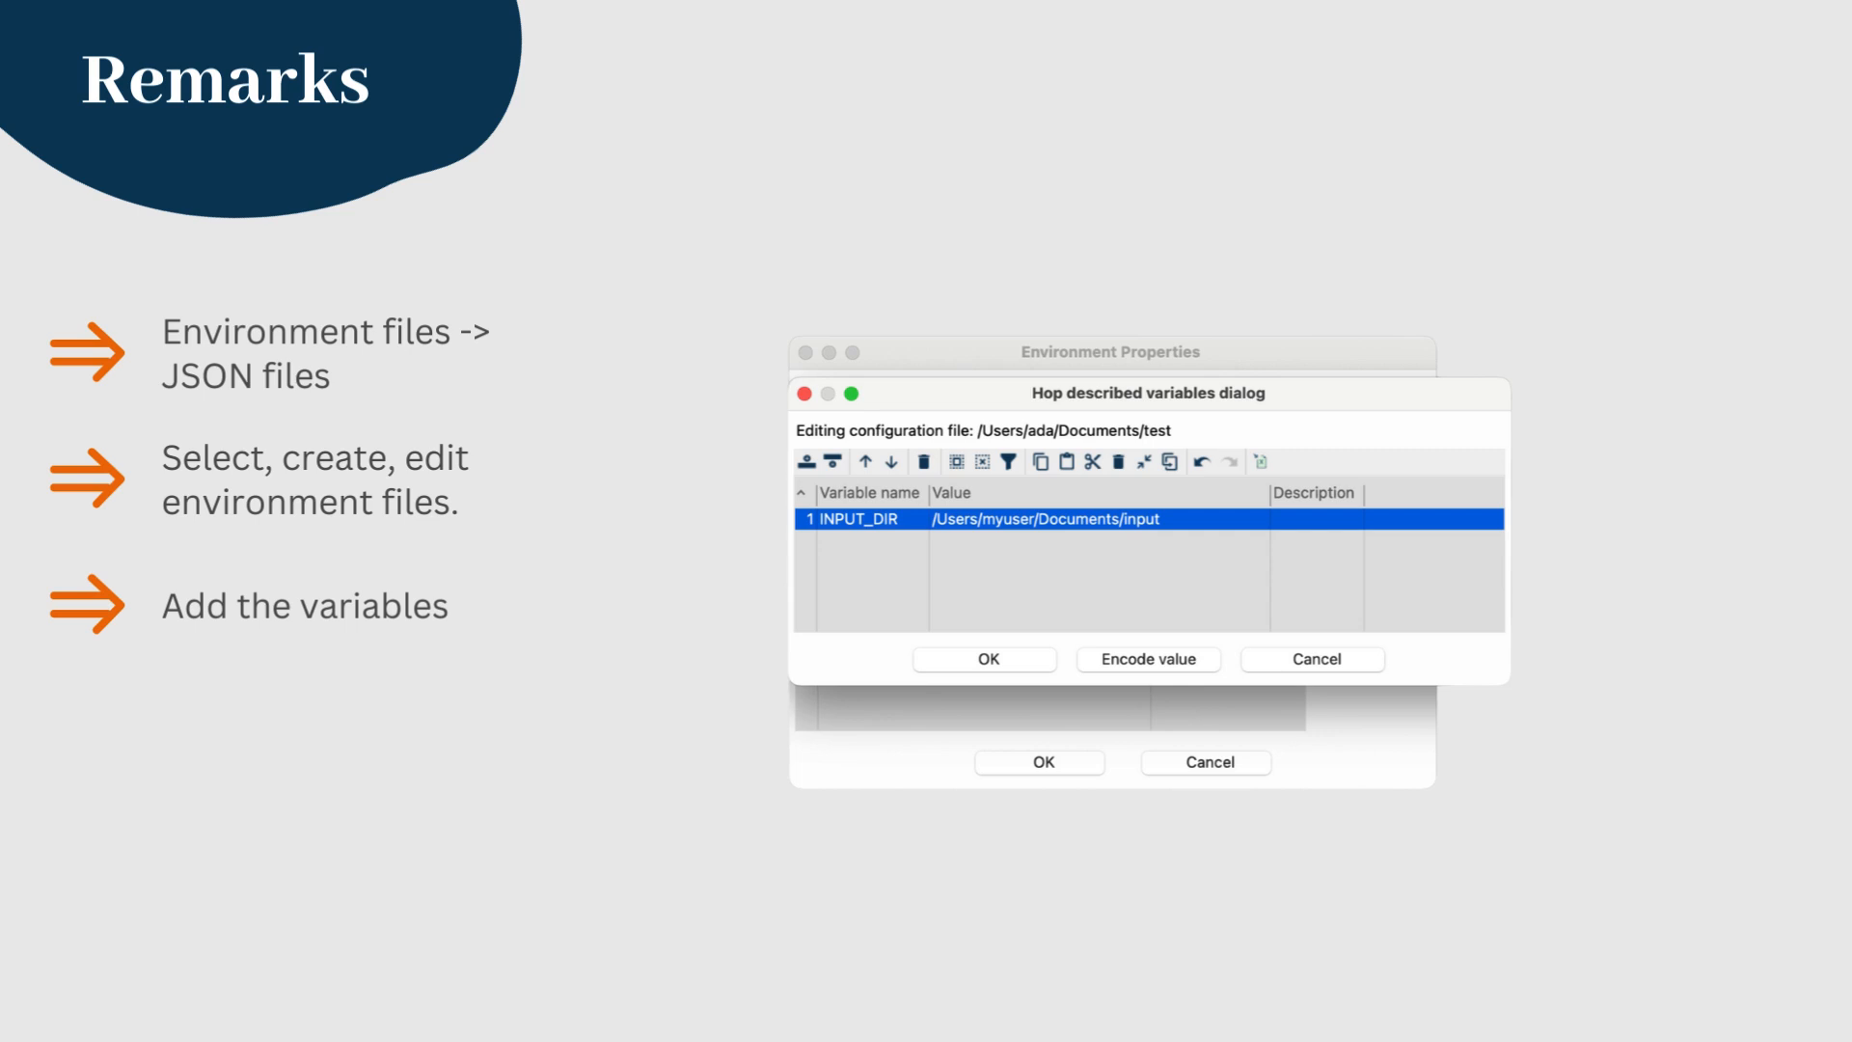
pyautogui.click(1147, 659)
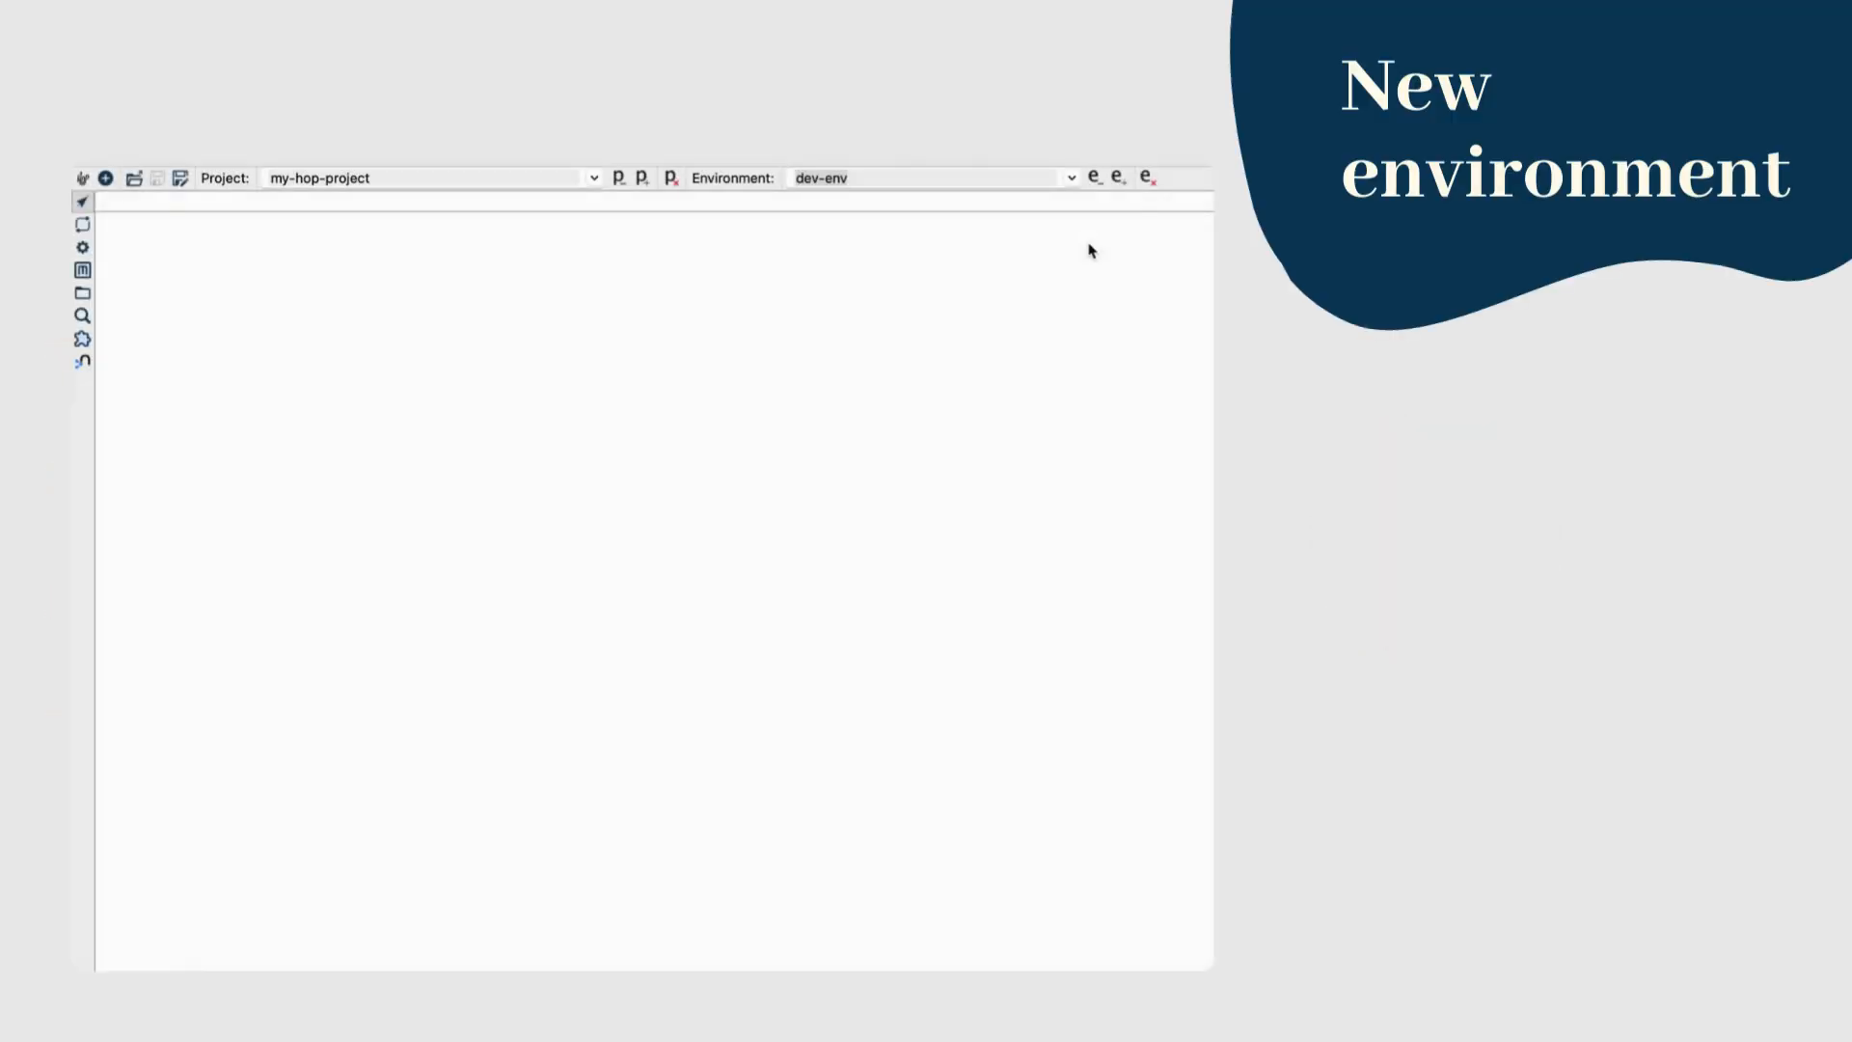
pyautogui.moveTo(1121, 189)
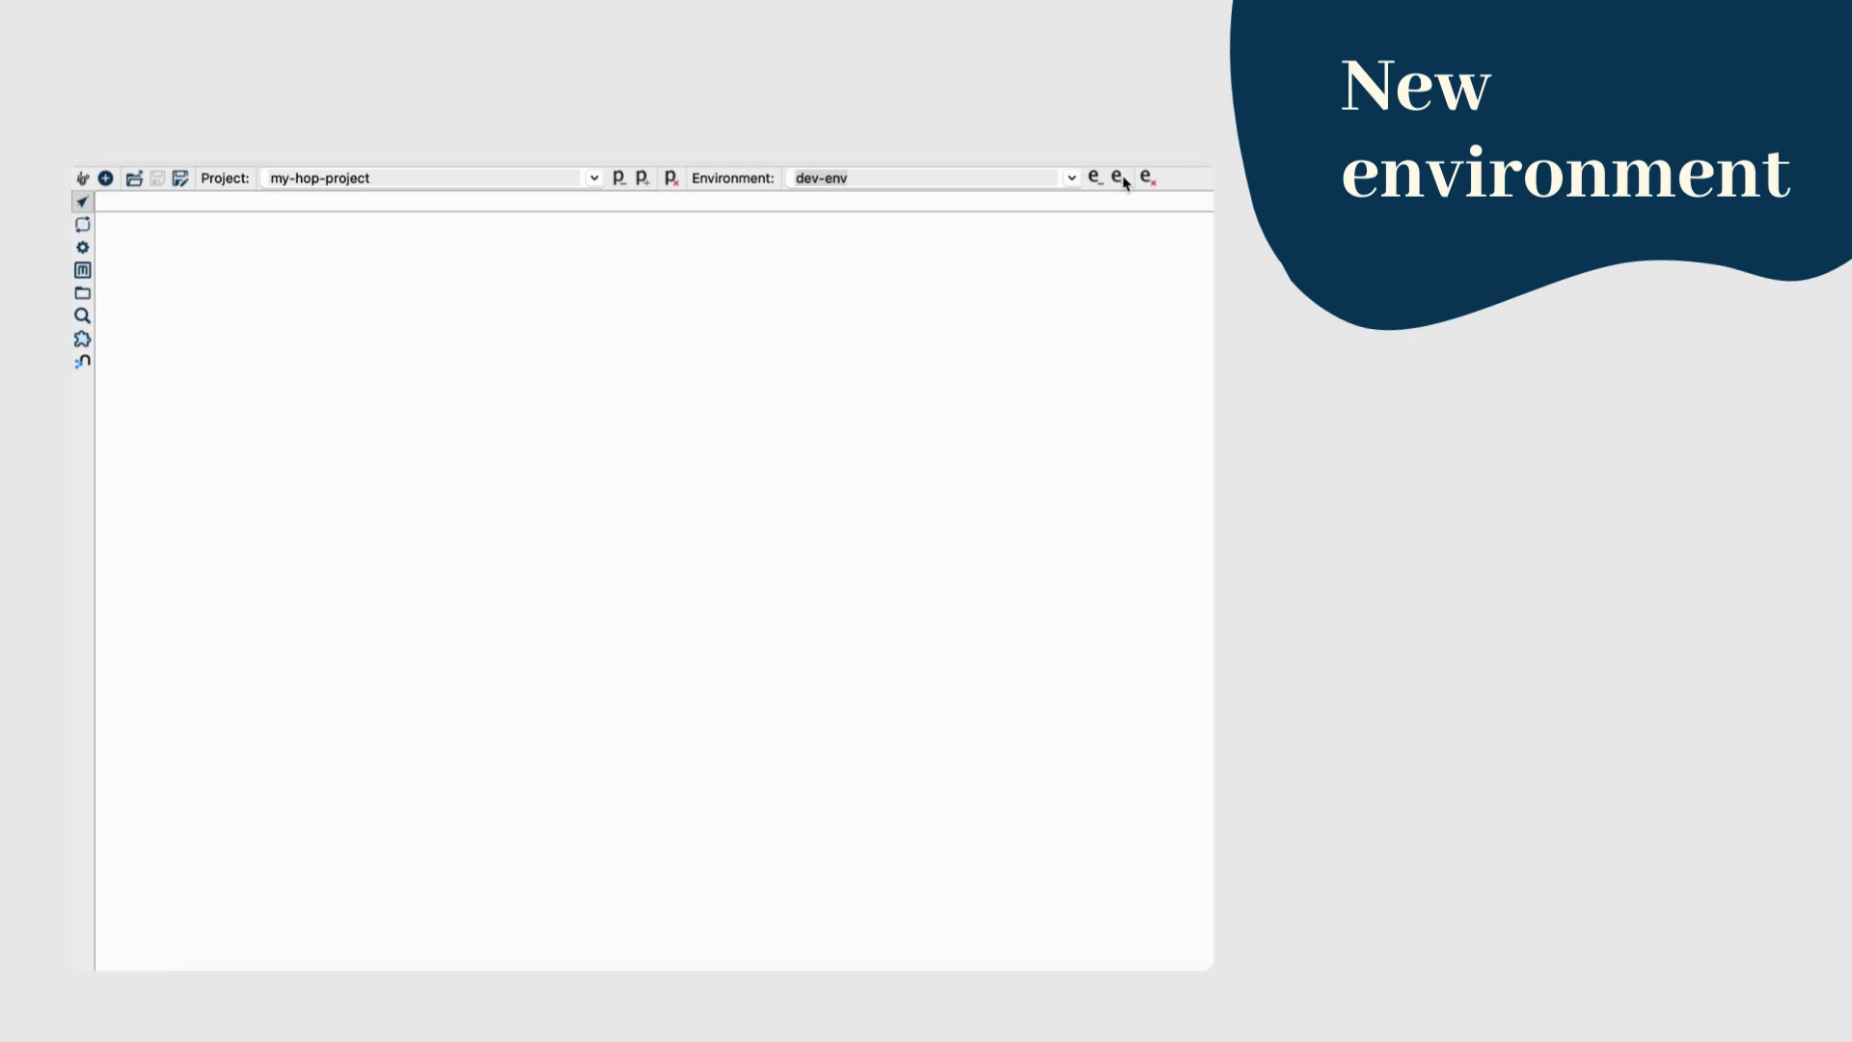
# Step: Add environment test-env with purpose Testing
pyautogui.click(1111, 178)
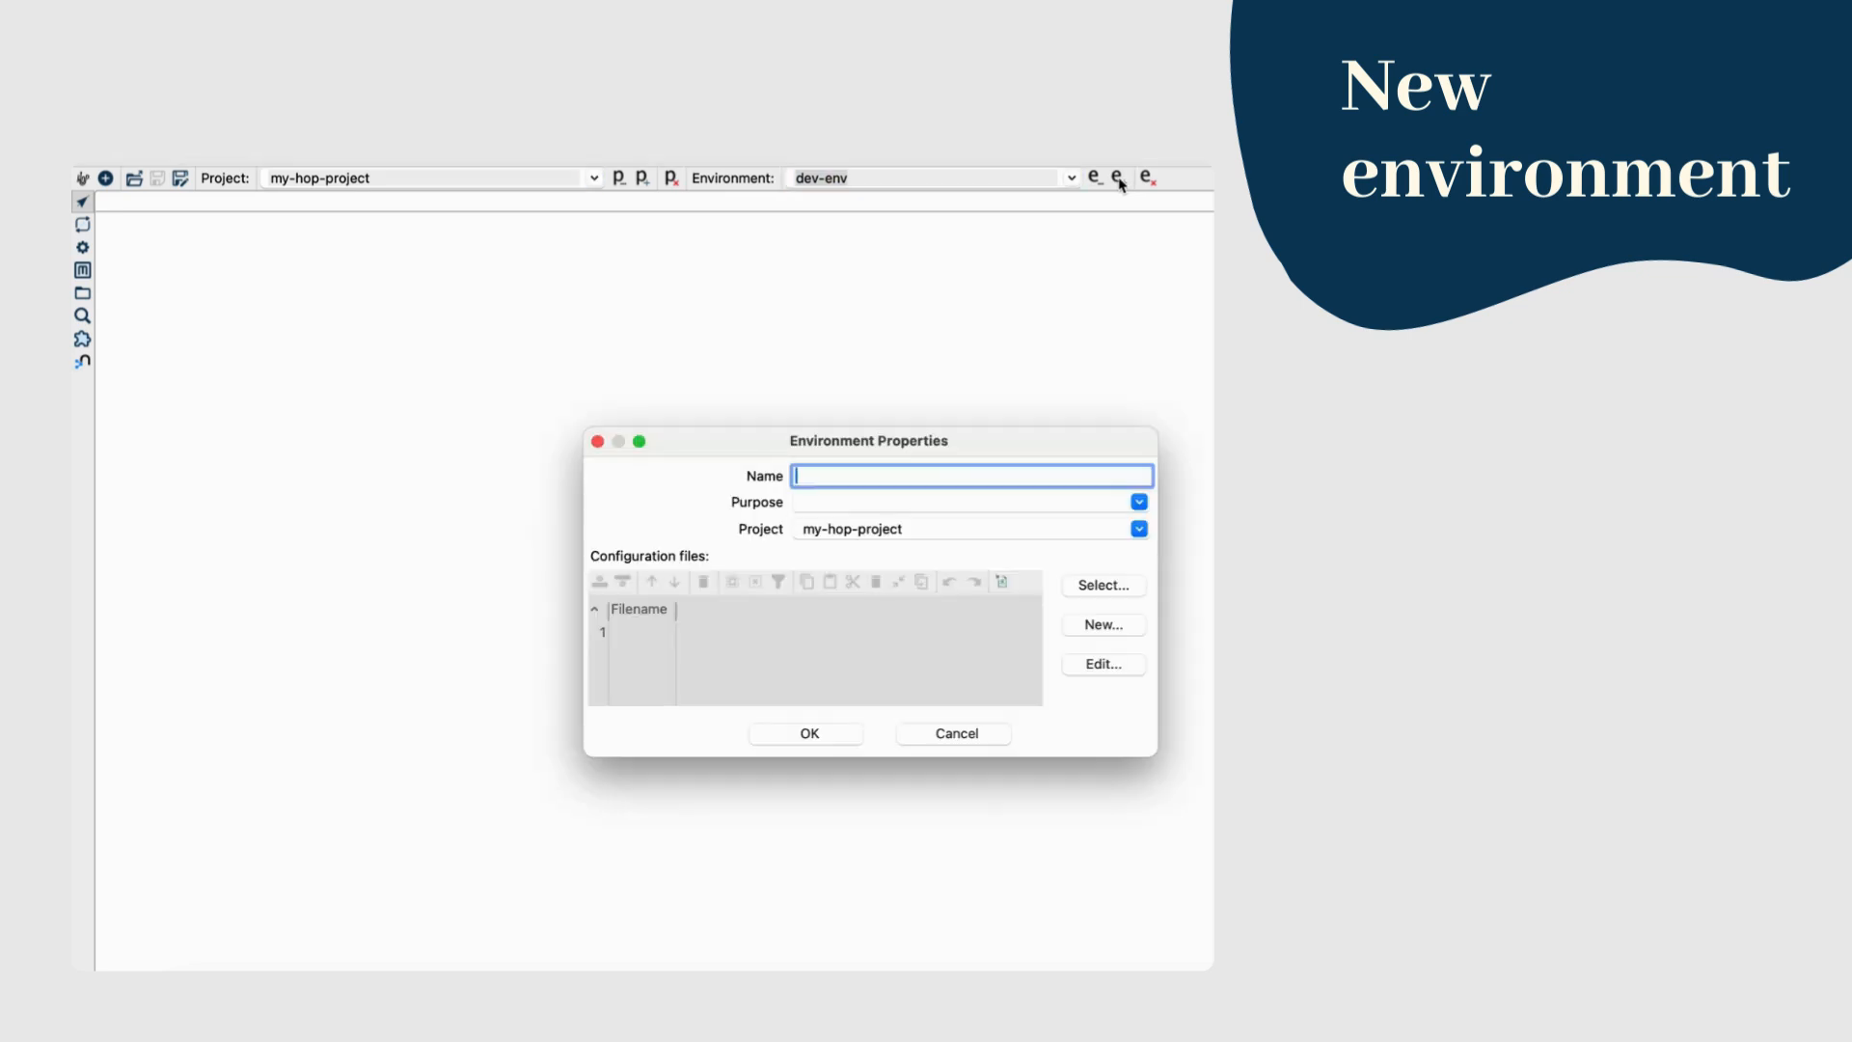
pyautogui.write('test-env')
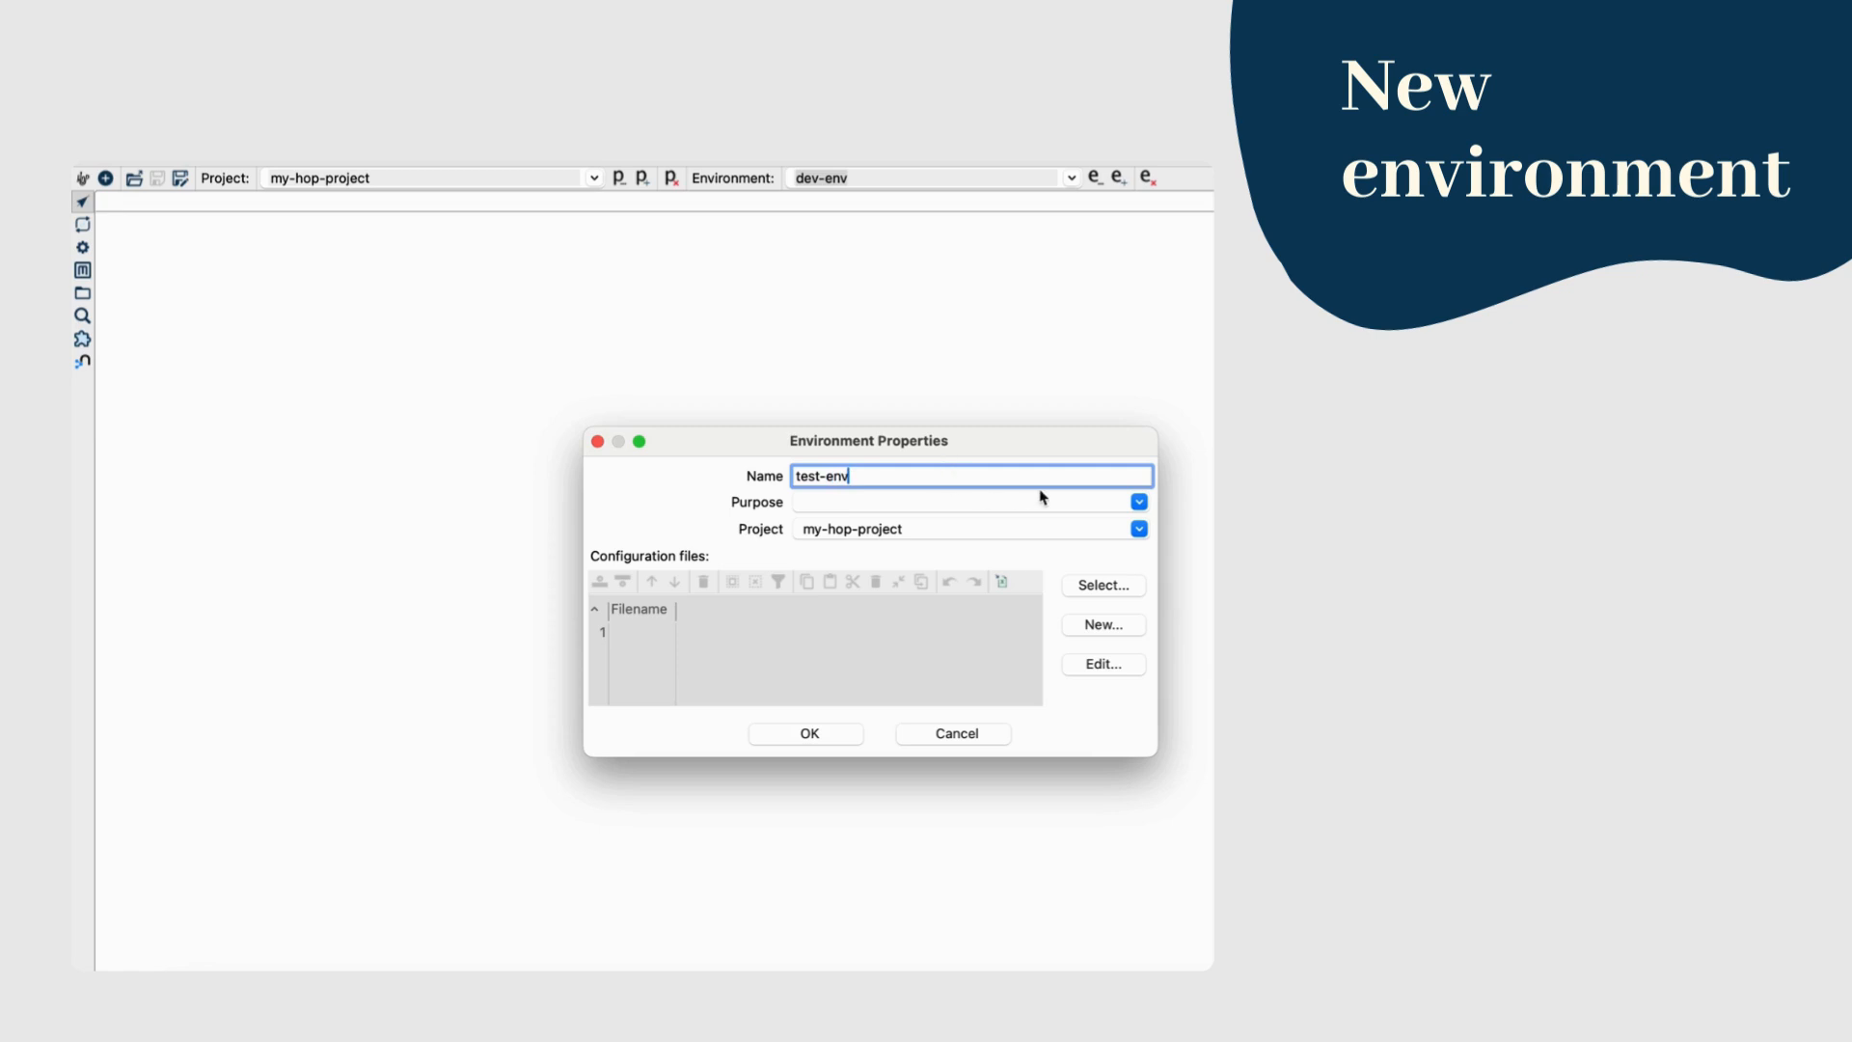
pyautogui.click(1137, 501)
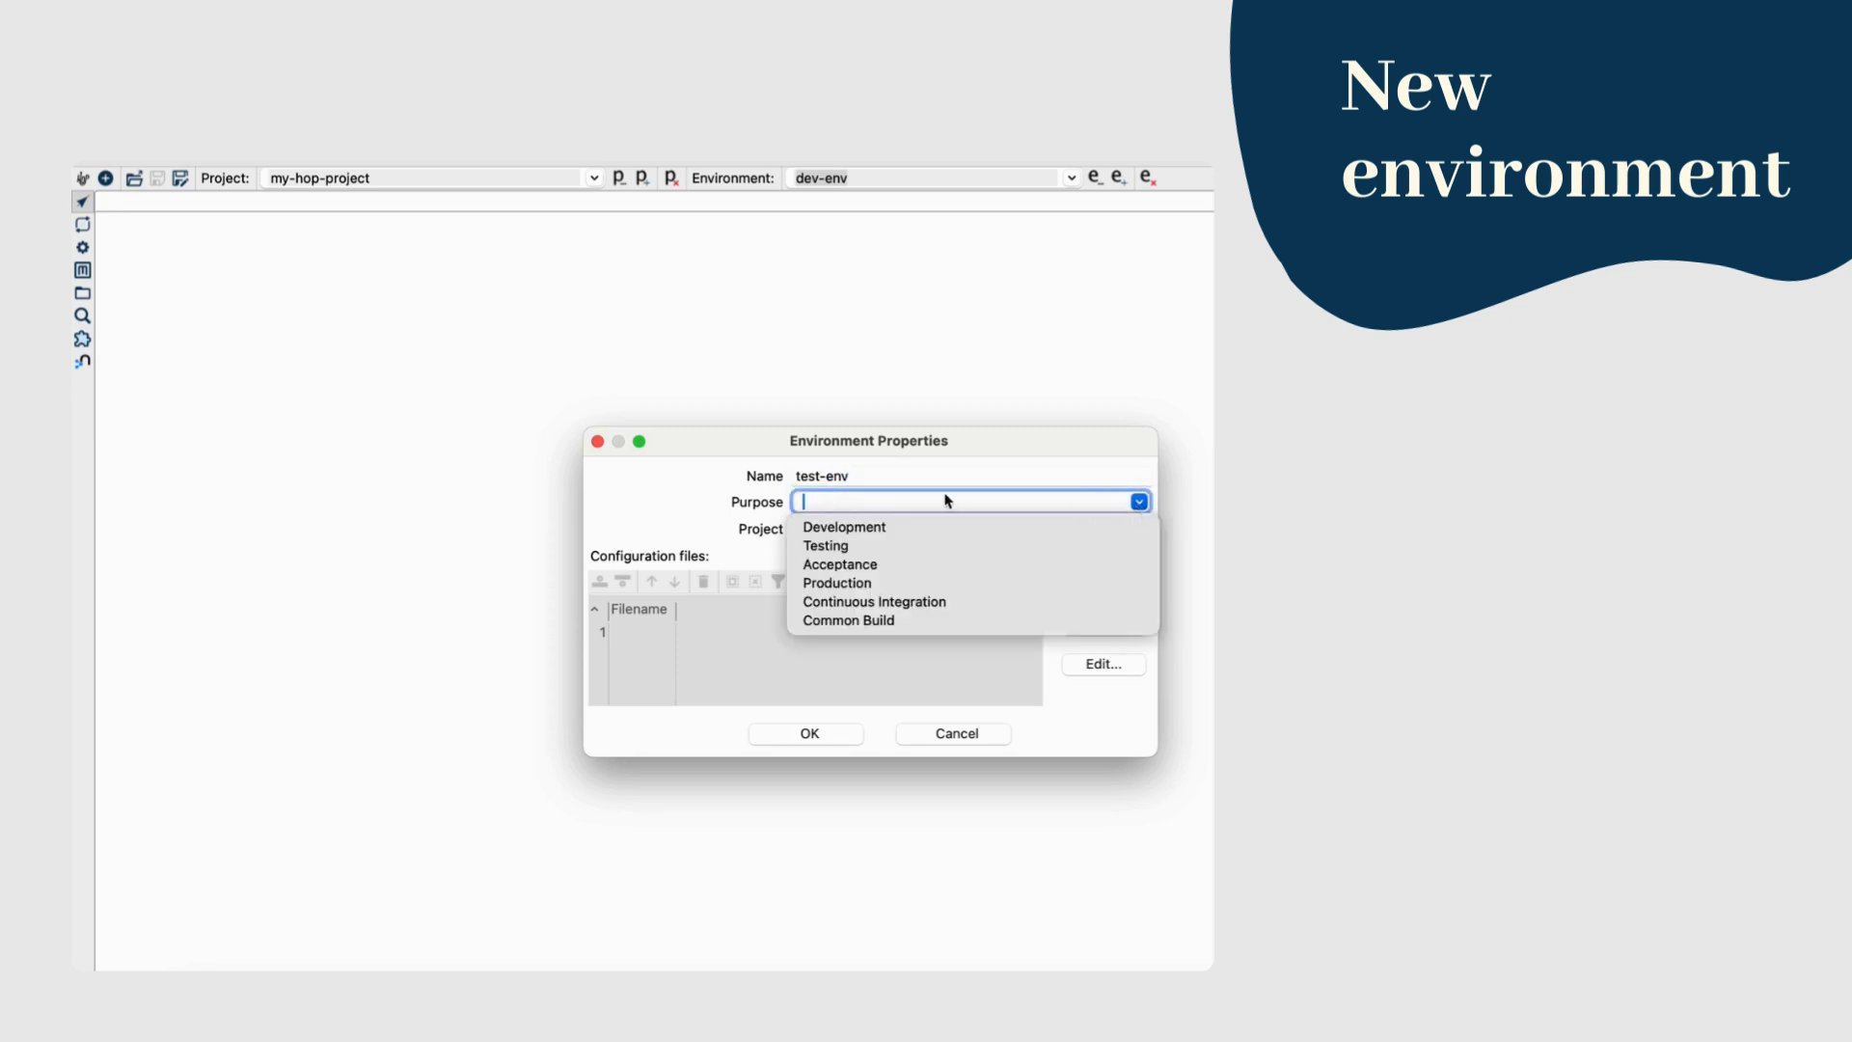
pyautogui.click(825, 547)
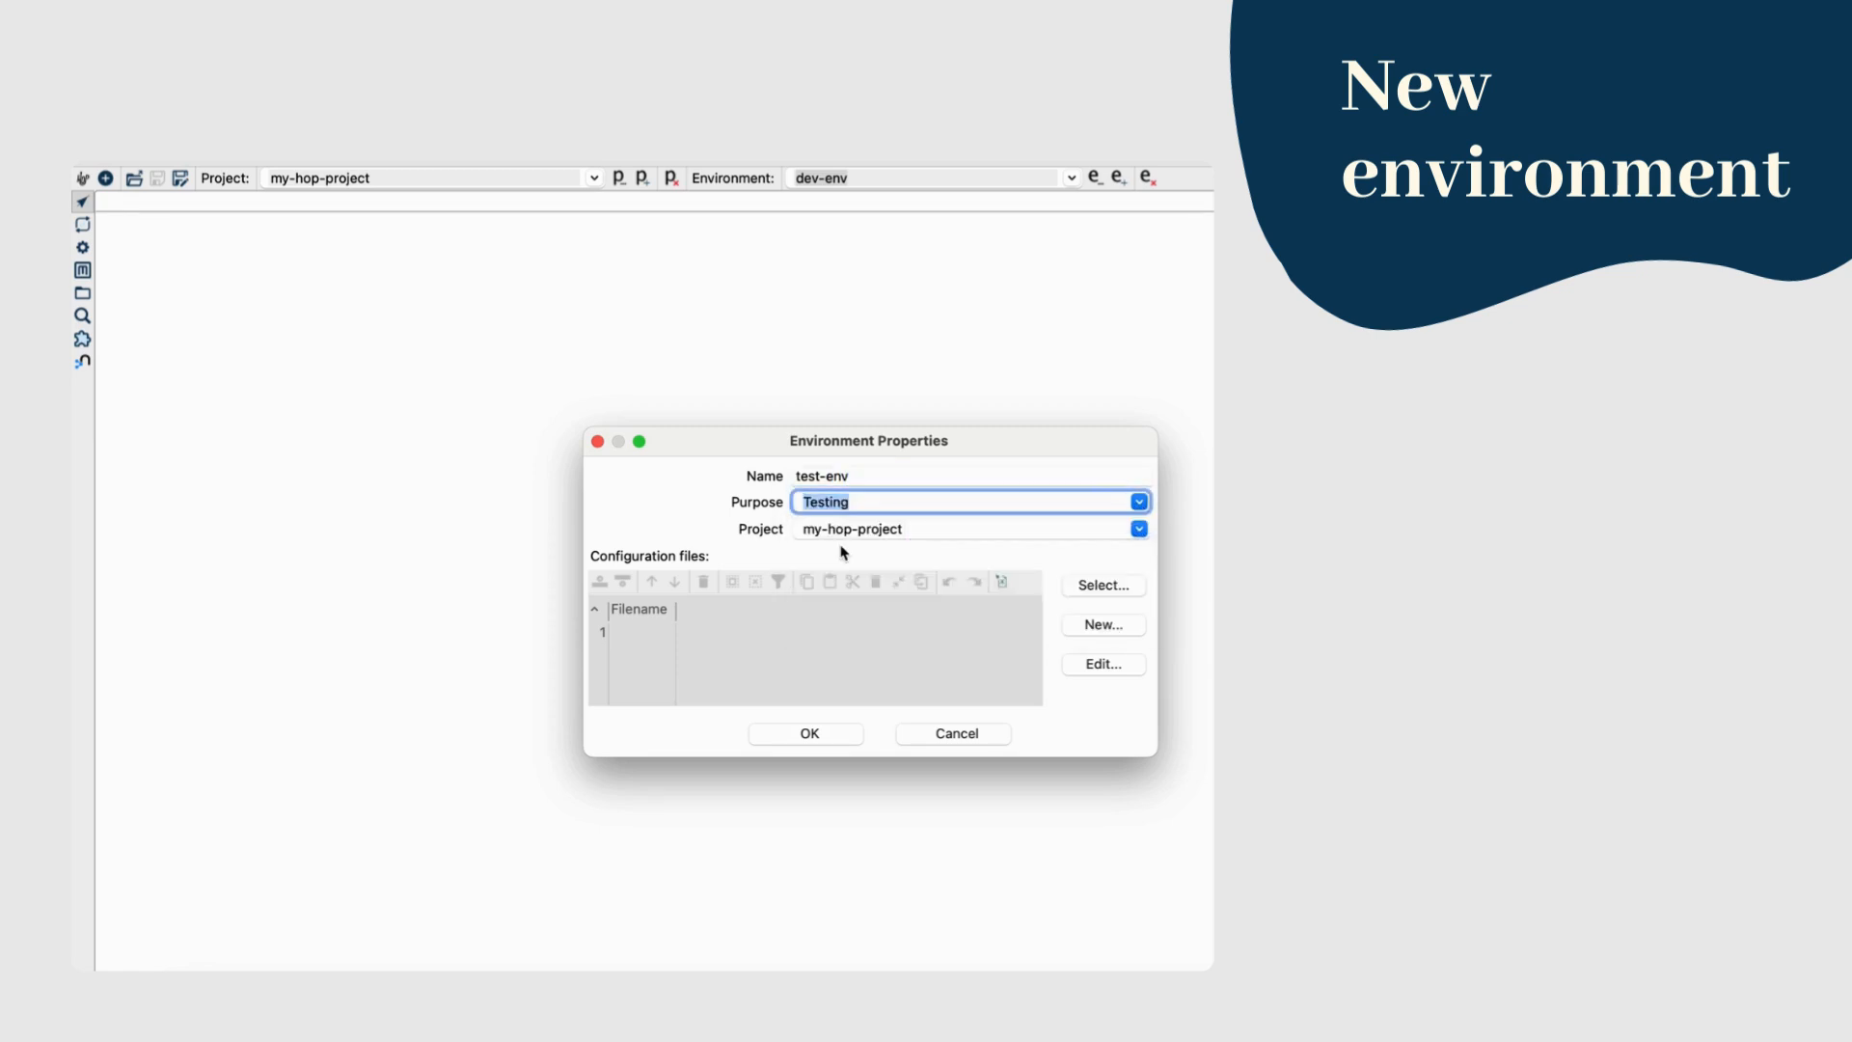